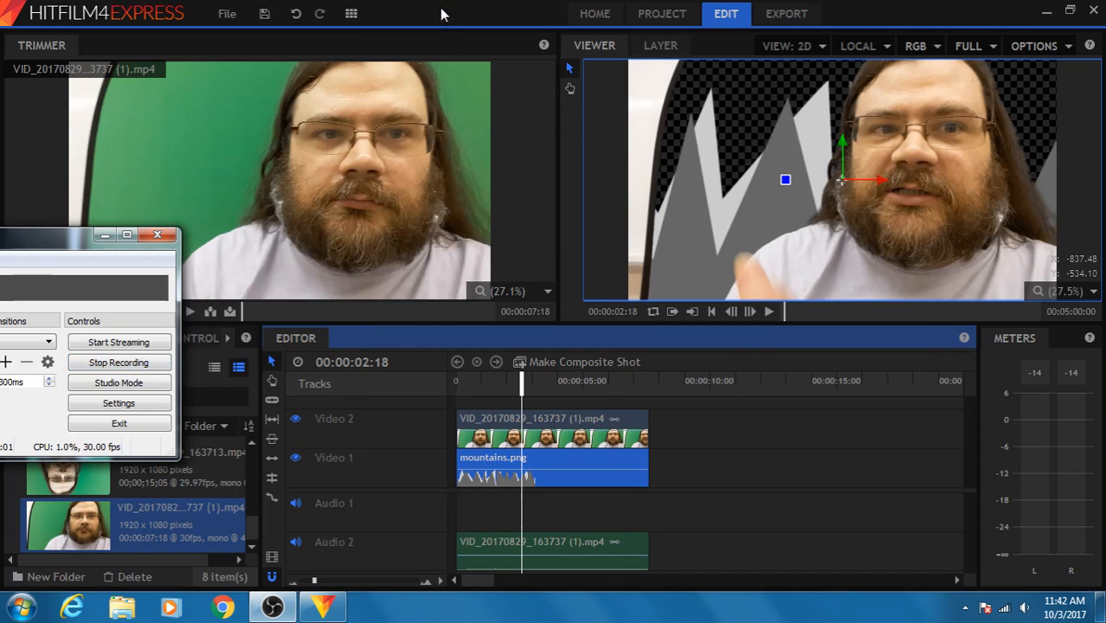
- Make a 1080p Full HD 30 fps composite shot from the green-screen video via its Media panel menu
{"action": "left_click", "coordinate": [159, 235]}
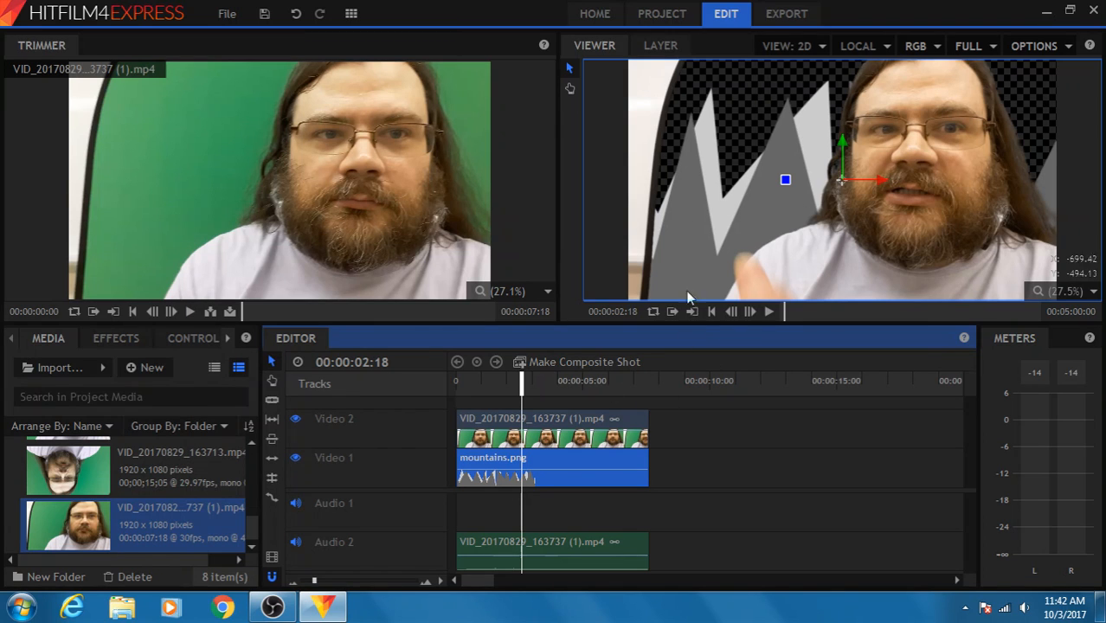
{"action": "mouse_move", "coordinate": [657, 393]}
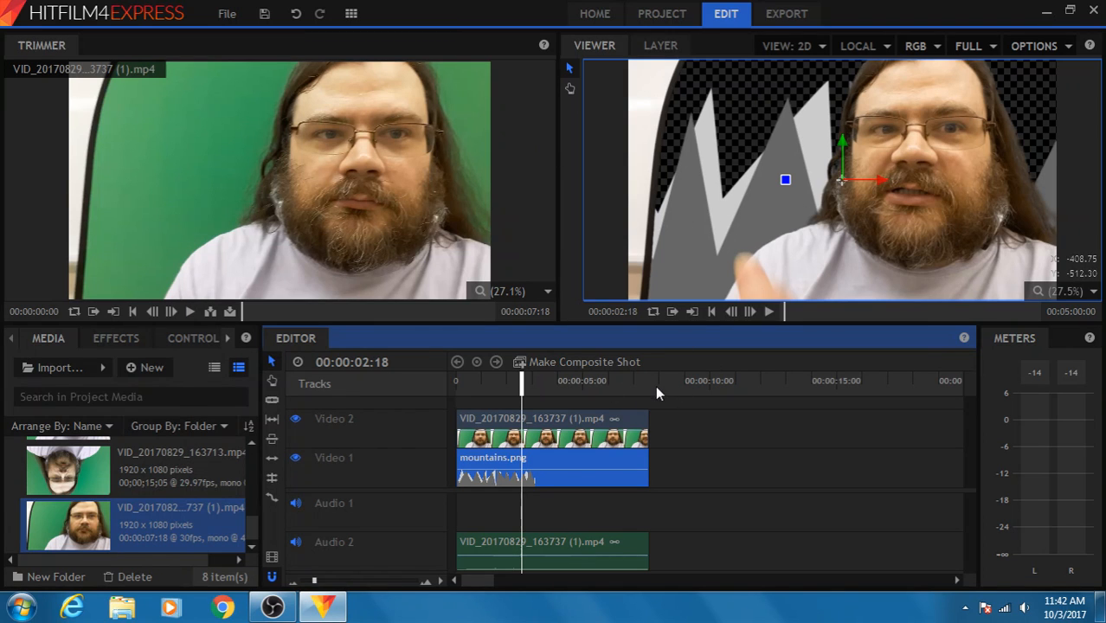
{"action": "mouse_move", "coordinate": [644, 295]}
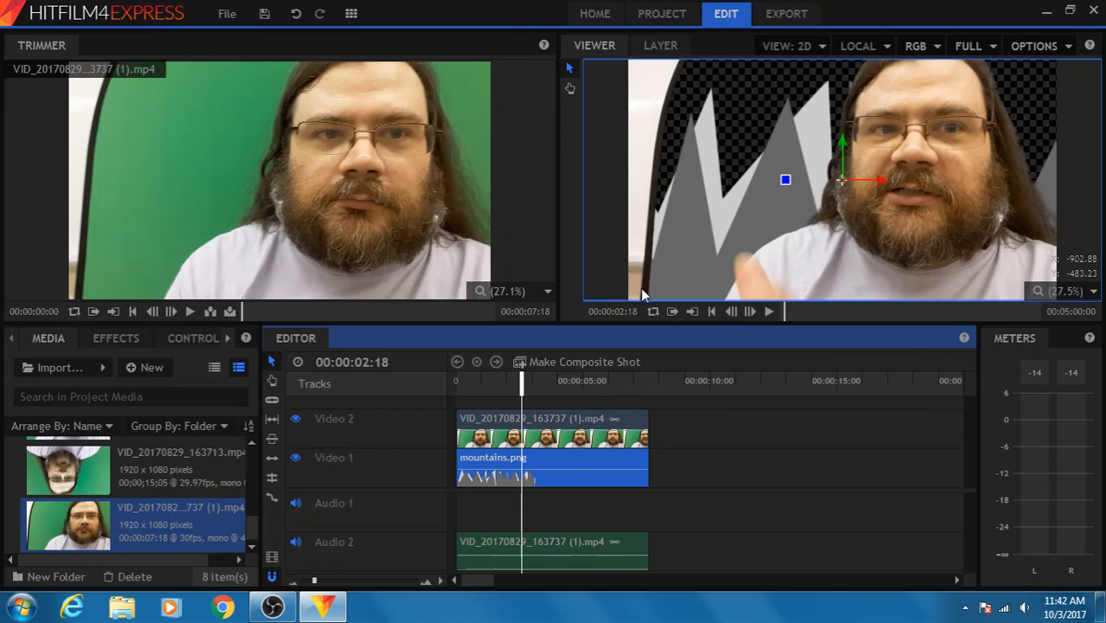
{"action": "mouse_move", "coordinate": [639, 66]}
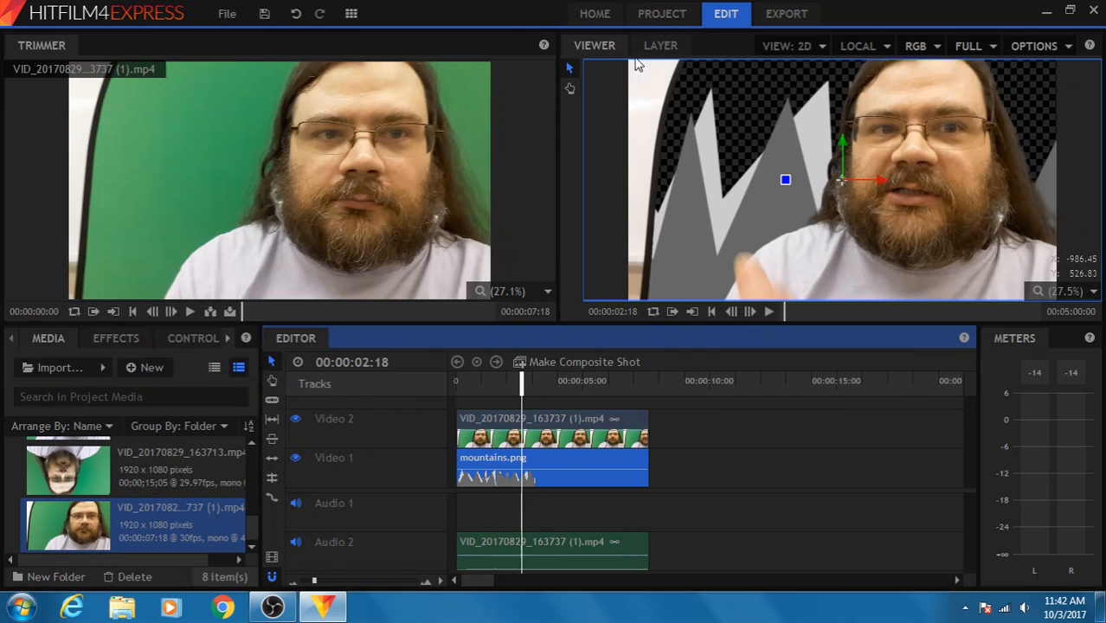
{"action": "mouse_move", "coordinate": [667, 215]}
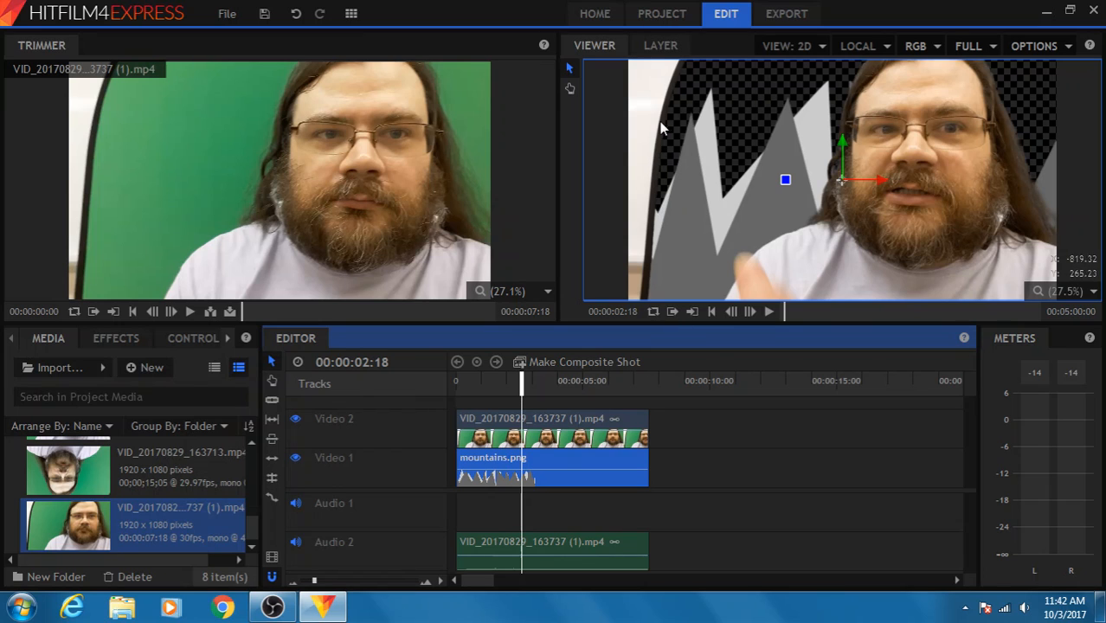
{"action": "mouse_move", "coordinate": [692, 83]}
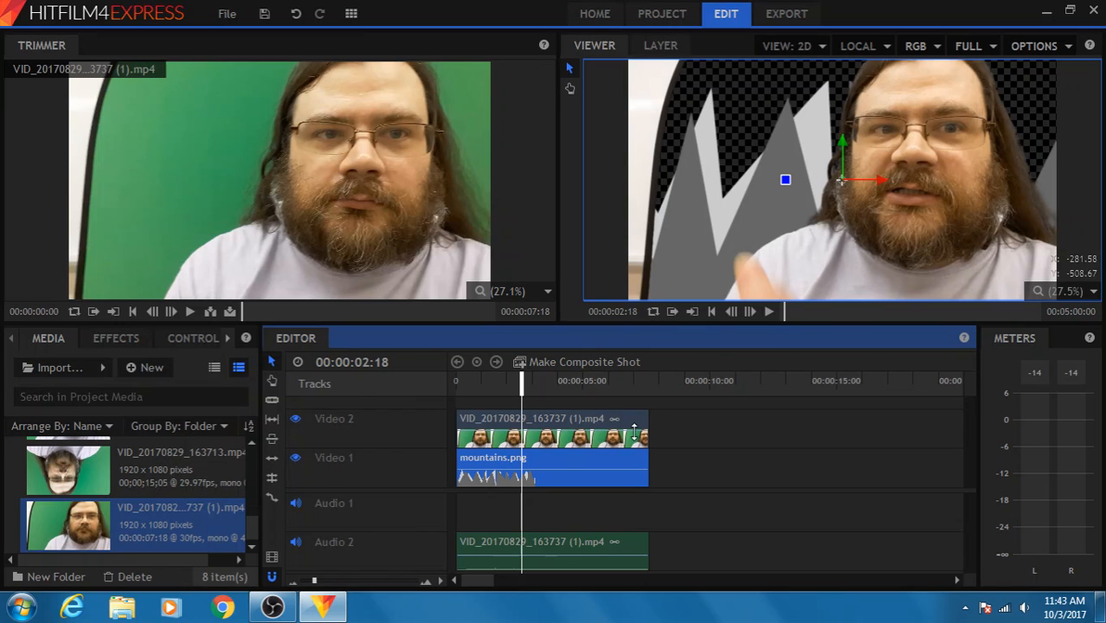
{"action": "mouse_move", "coordinate": [656, 450]}
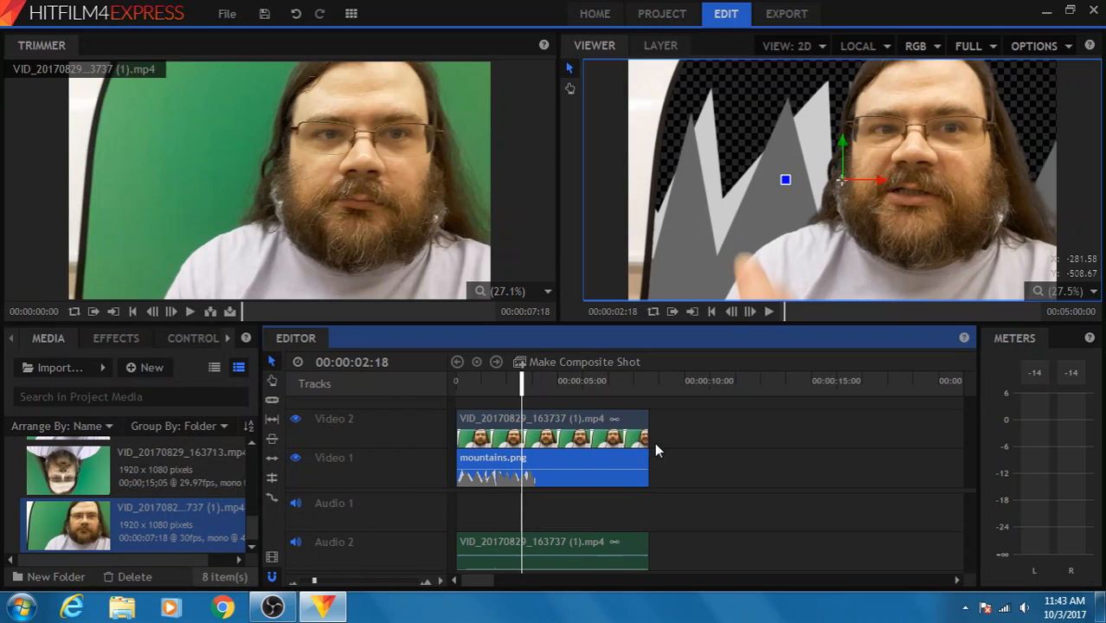
{"action": "mouse_move", "coordinate": [664, 436]}
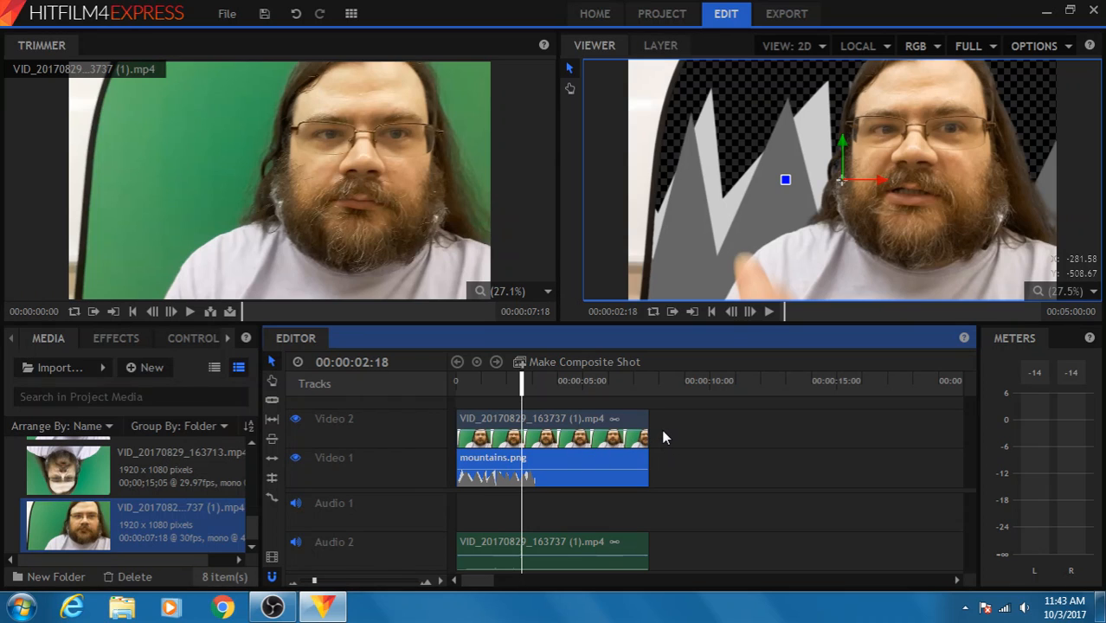
{"action": "mouse_move", "coordinate": [636, 434]}
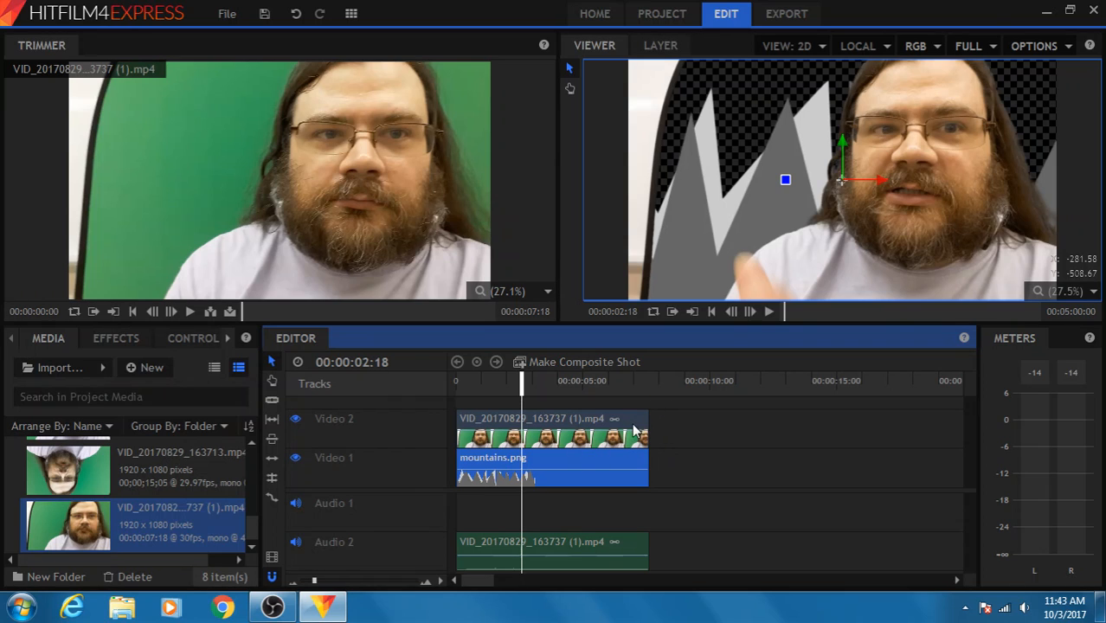
{"action": "mouse_move", "coordinate": [602, 422]}
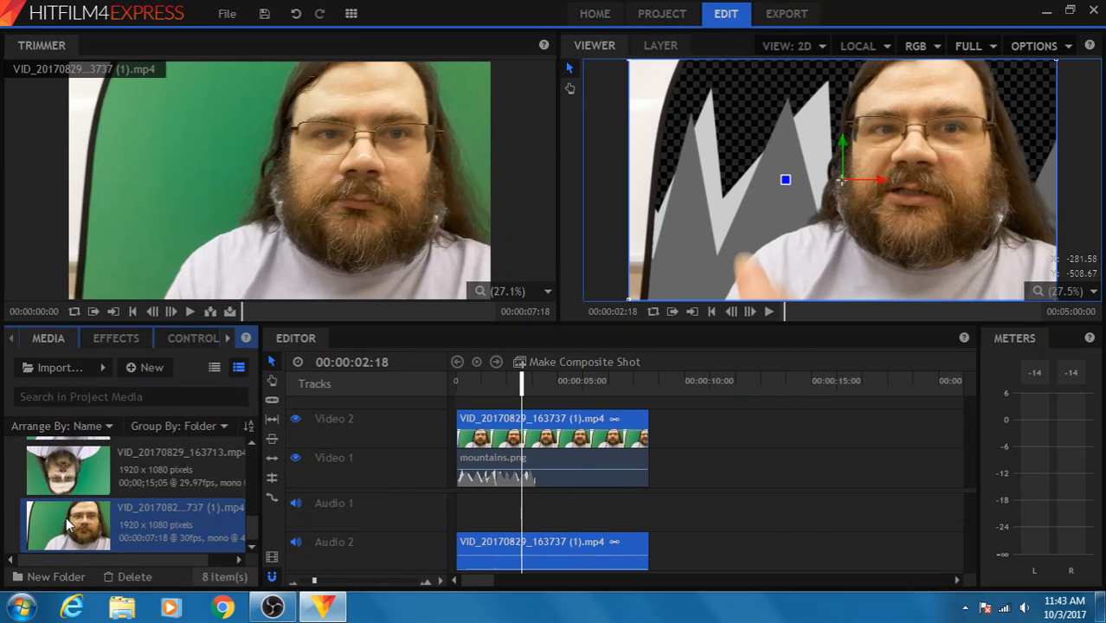
{"action": "right_click", "coordinate": [67, 526]}
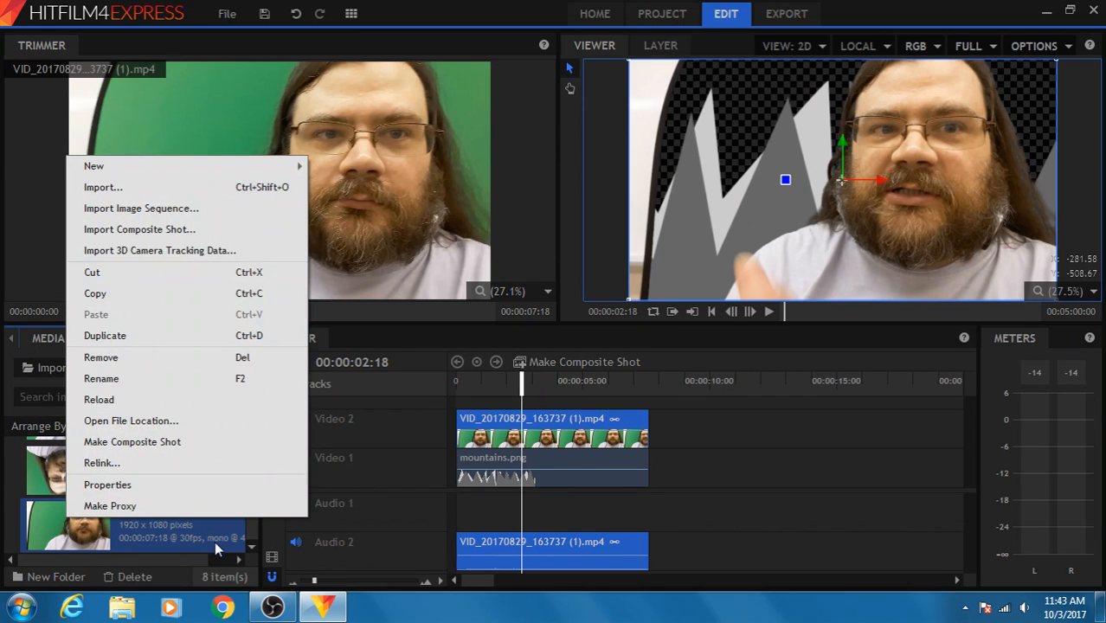
{"action": "mouse_move", "coordinate": [122, 453]}
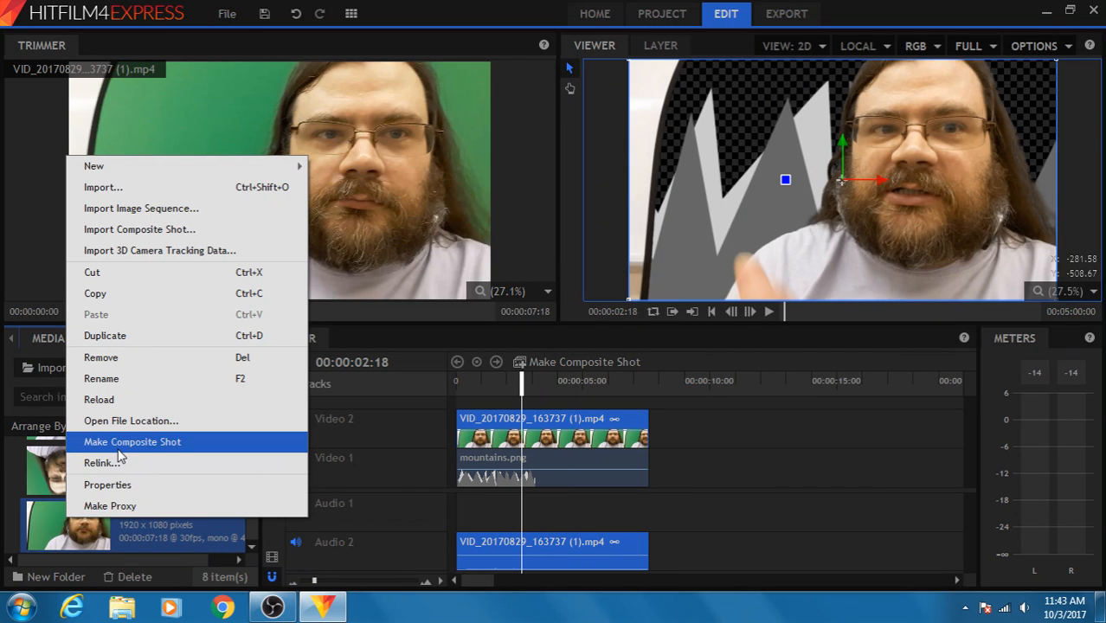
{"action": "left_click", "coordinate": [132, 441]}
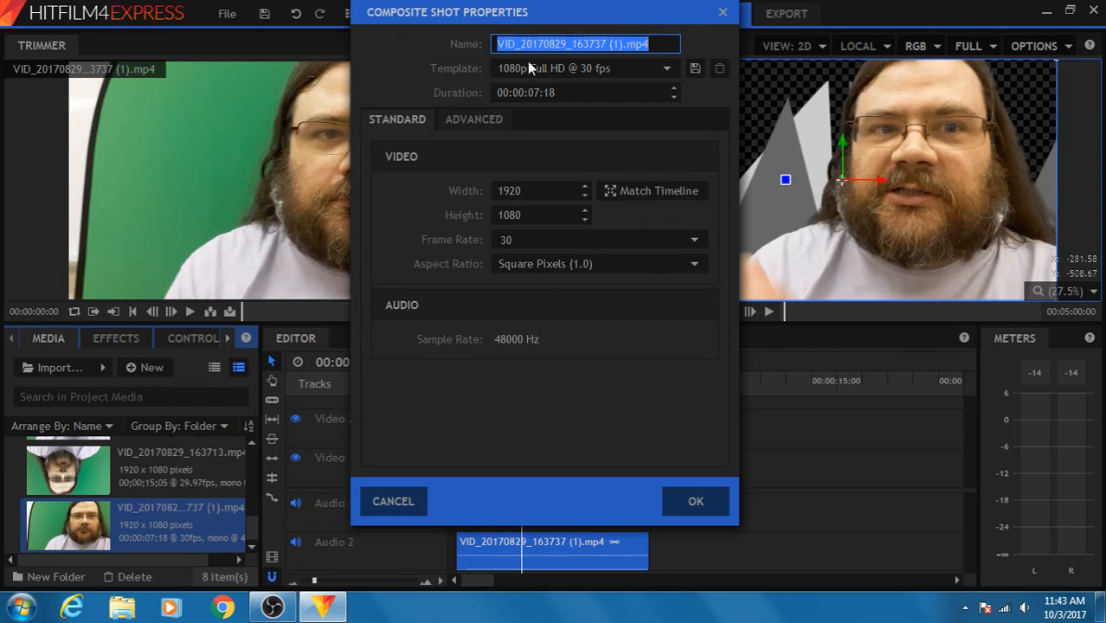
{"action": "mouse_move", "coordinate": [675, 457]}
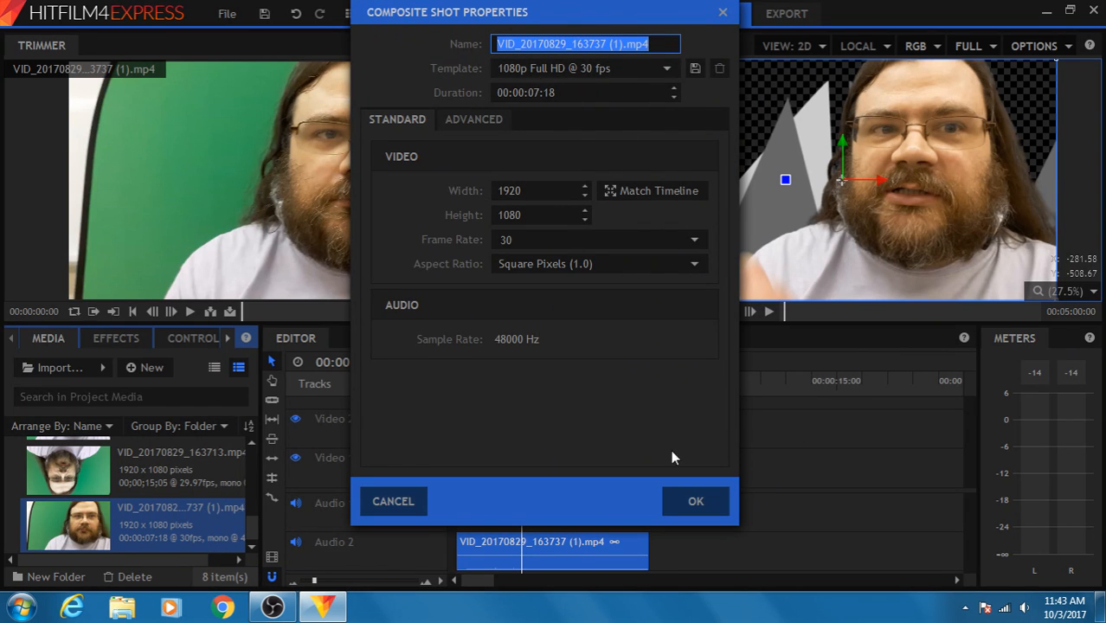
{"action": "left_click", "coordinate": [696, 502]}
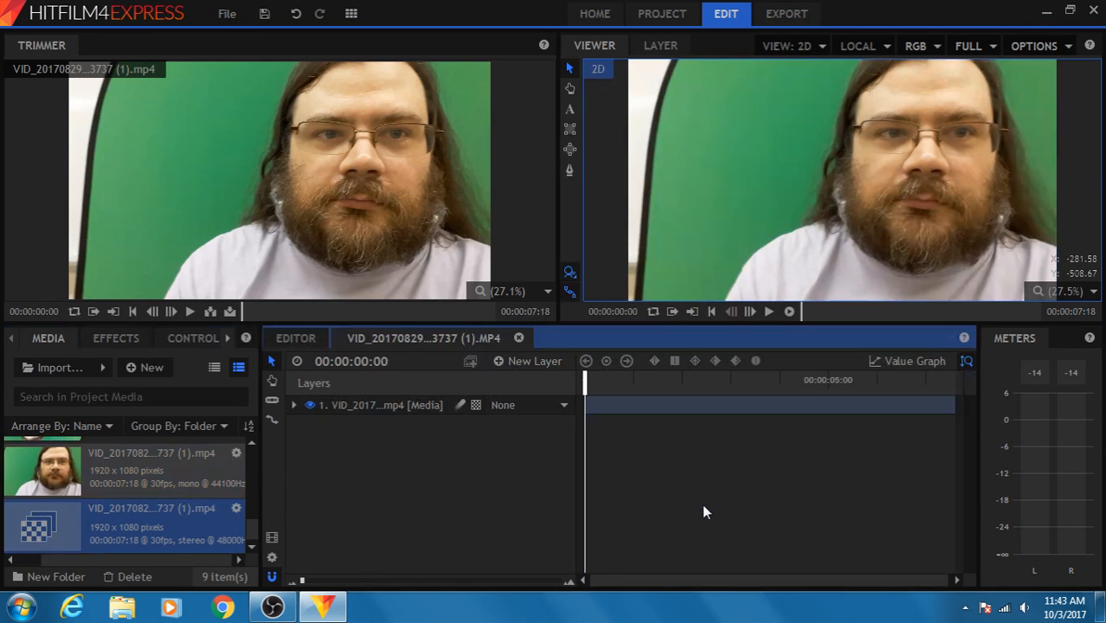
{"action": "mouse_move", "coordinate": [585, 384]}
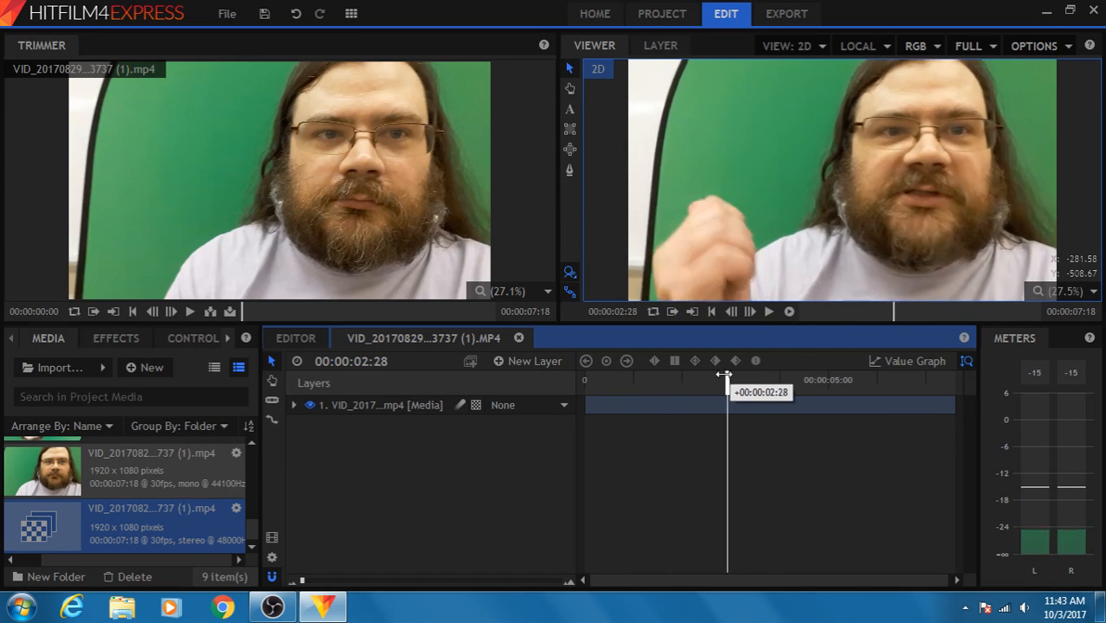
{"action": "left_click_drag", "start_coordinate": [725, 381], "coordinate": [759, 381]}
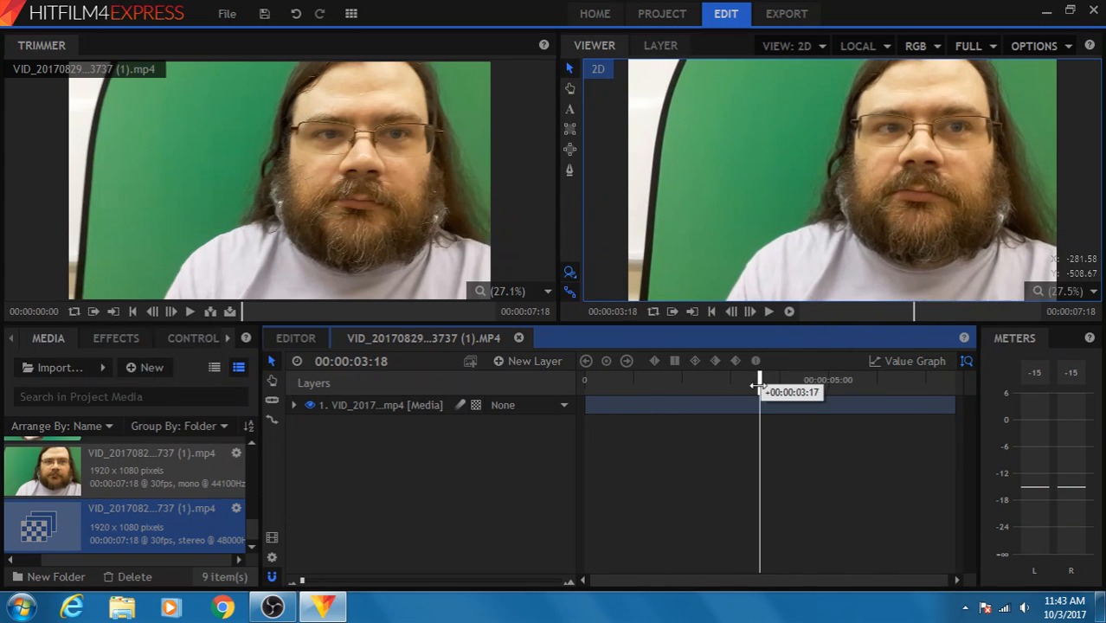
{"action": "left_click_drag", "start_coordinate": [760, 384], "coordinate": [741, 385]}
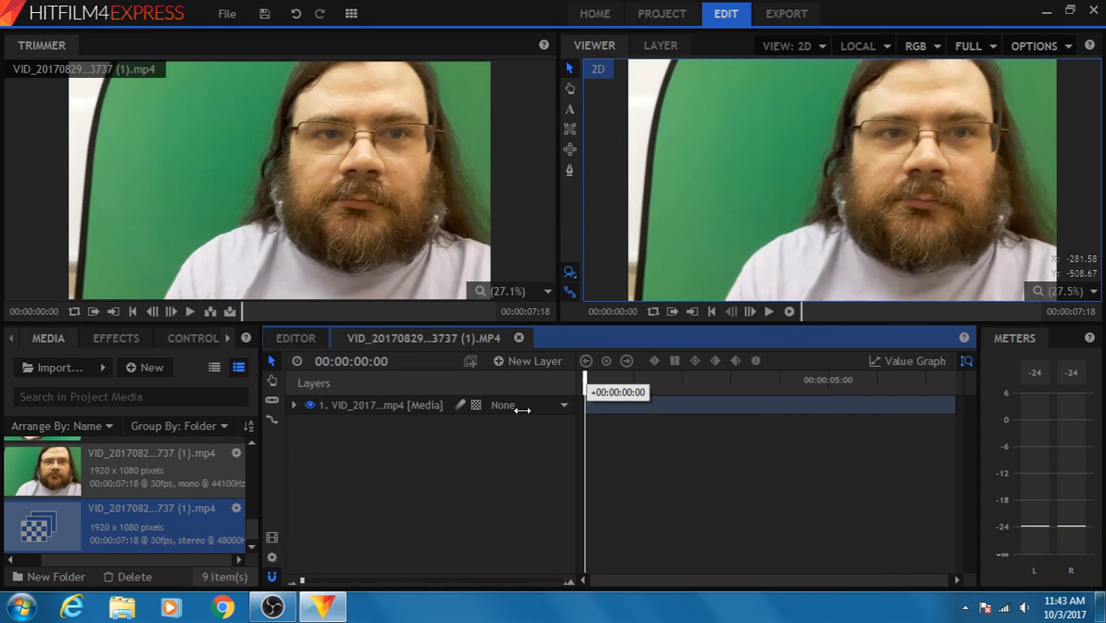
{"action": "mouse_move", "coordinate": [724, 442]}
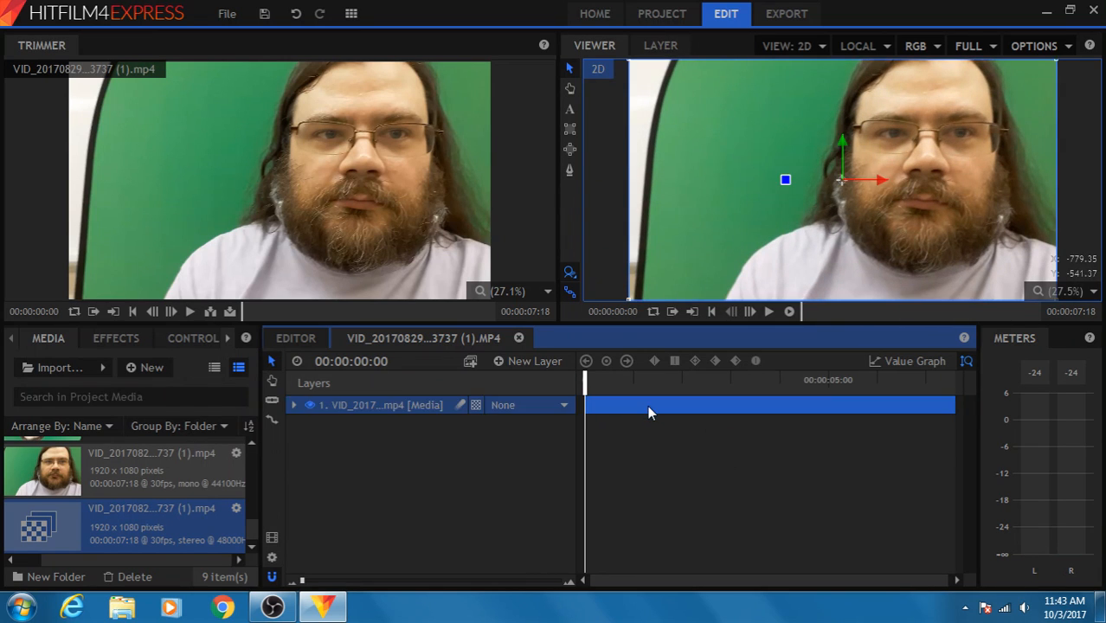
{"action": "mouse_move", "coordinate": [703, 416]}
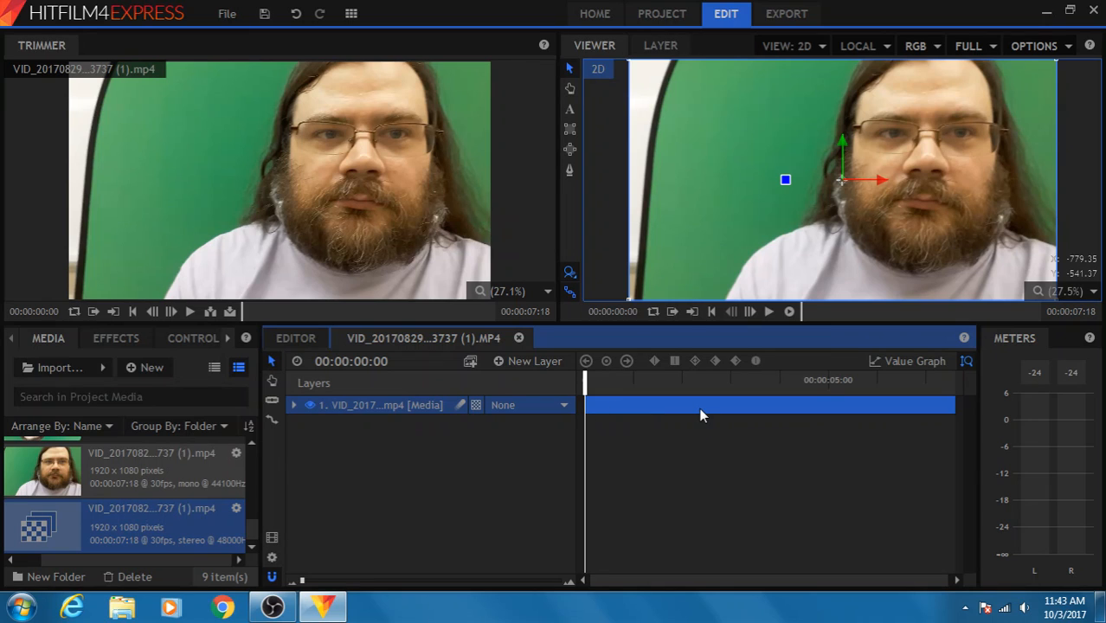
{"action": "mouse_move", "coordinate": [689, 404]}
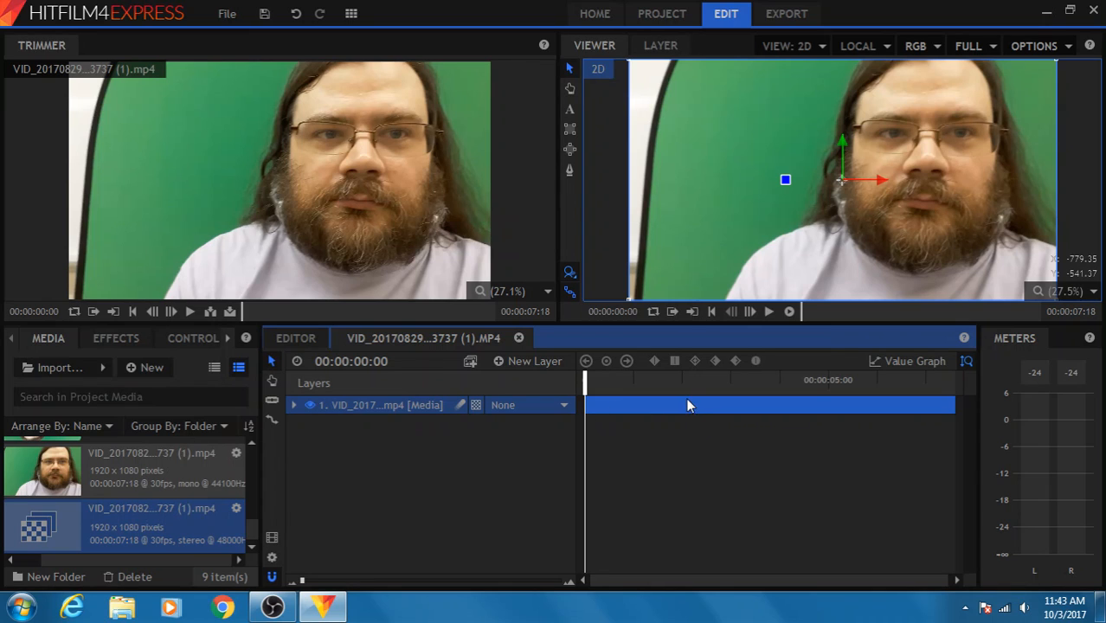
{"action": "mouse_move", "coordinate": [569, 128]}
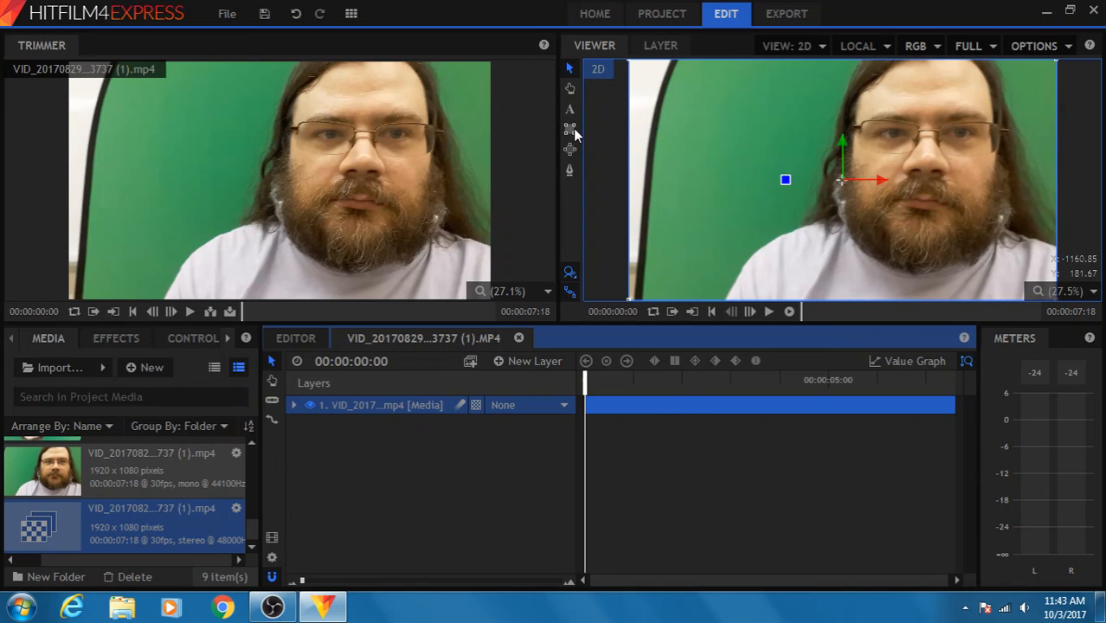
{"action": "mouse_move", "coordinate": [569, 149]}
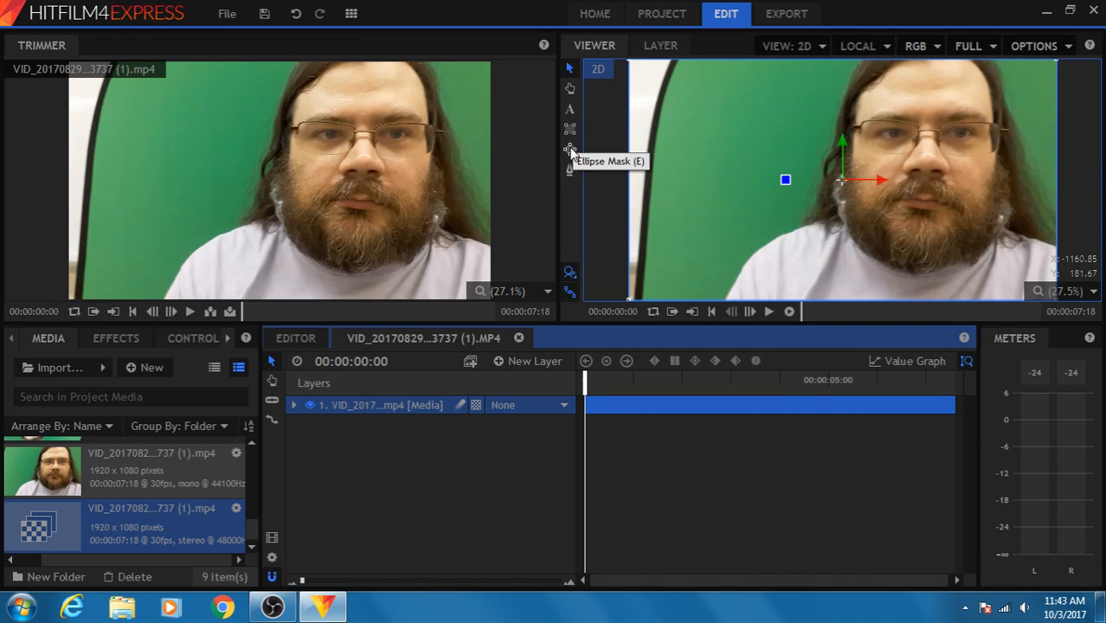
{"action": "mouse_move", "coordinate": [569, 128]}
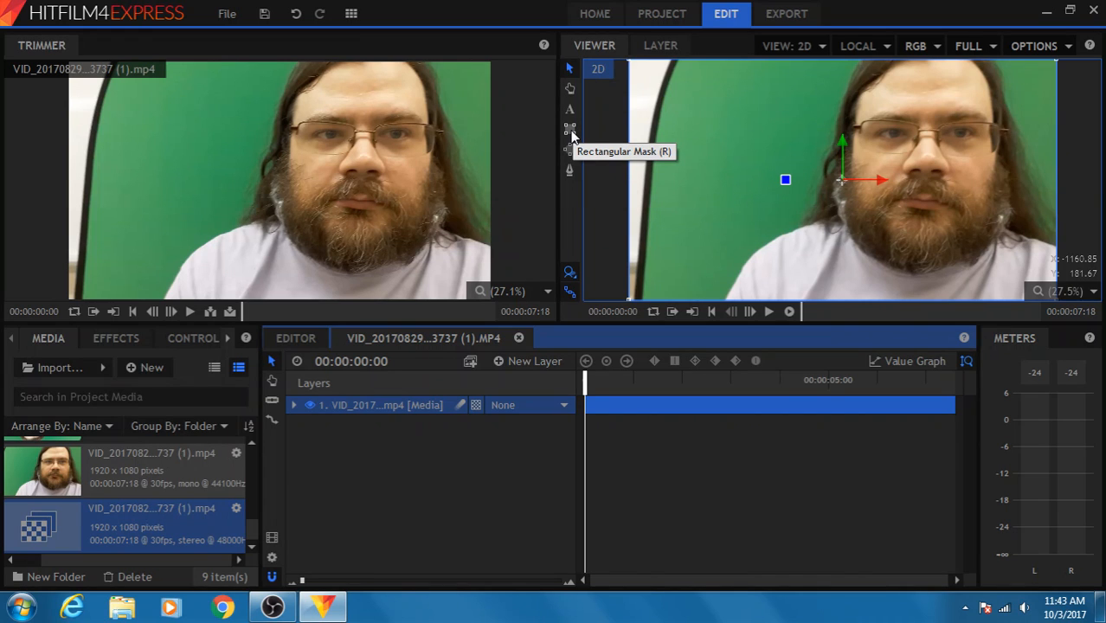
{"action": "mouse_move", "coordinate": [942, 144]}
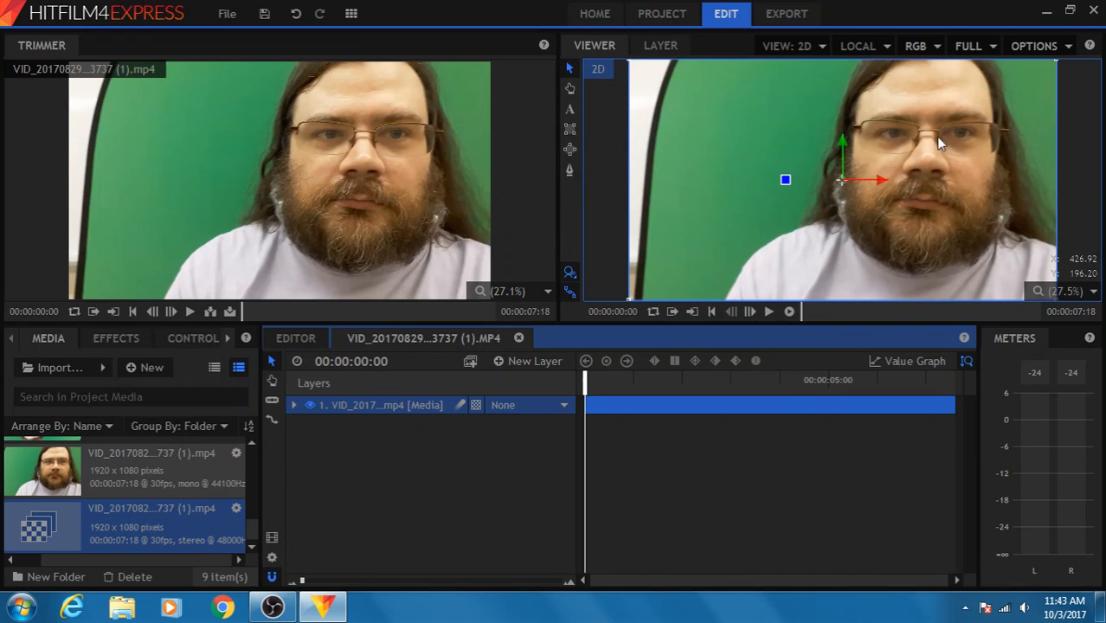
- Draw a rectangle mask with the Rectangle Mask tool and add it under the layer's Masks
{"action": "left_click_drag", "start_coordinate": [839, 180], "coordinate": [973, 274]}
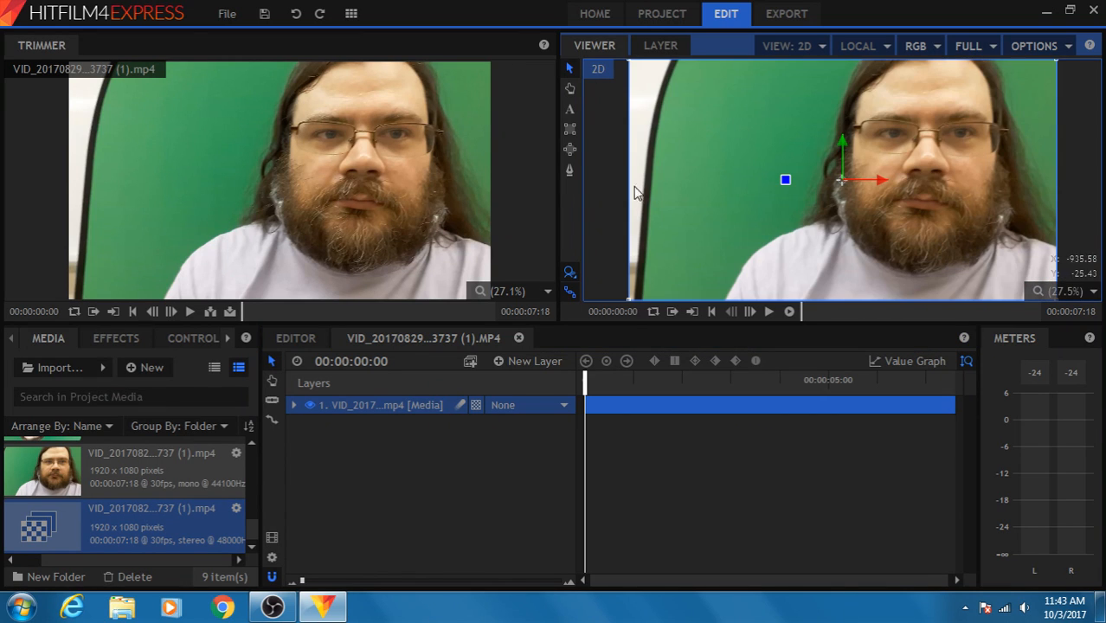
{"action": "left_click", "coordinate": [570, 130]}
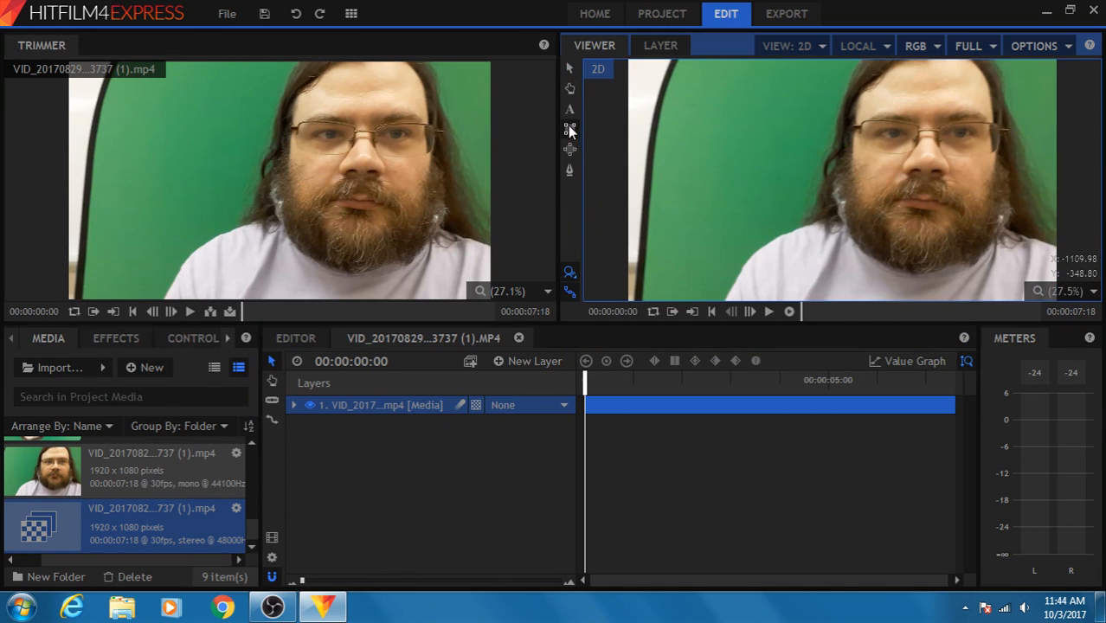
{"action": "left_click", "coordinate": [294, 405]}
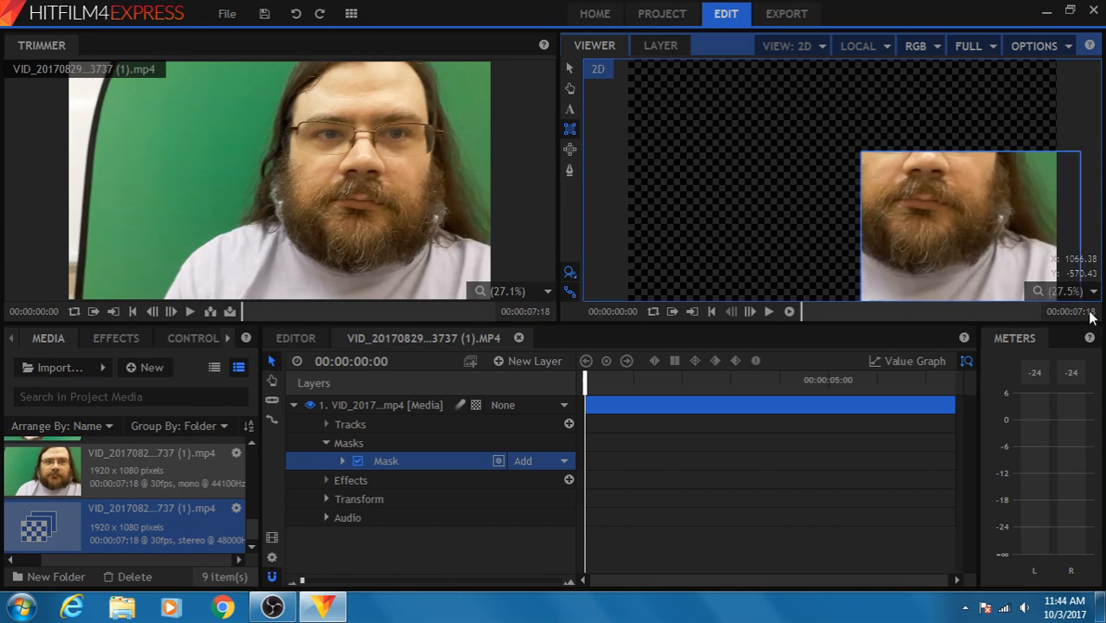
{"action": "mouse_move", "coordinate": [848, 95]}
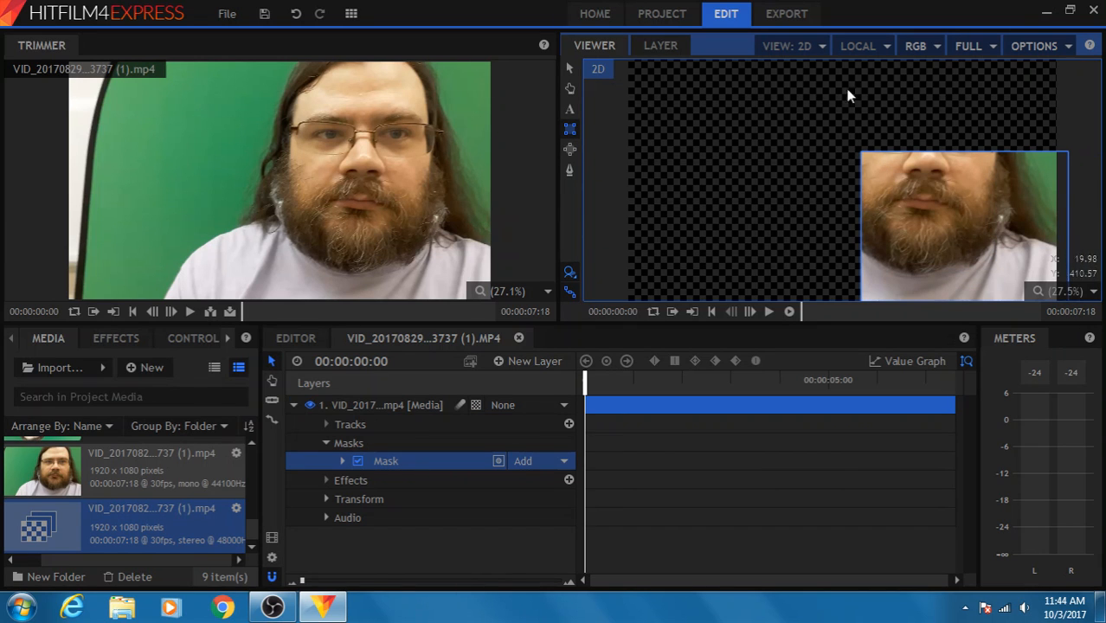
{"action": "mouse_move", "coordinate": [862, 121]}
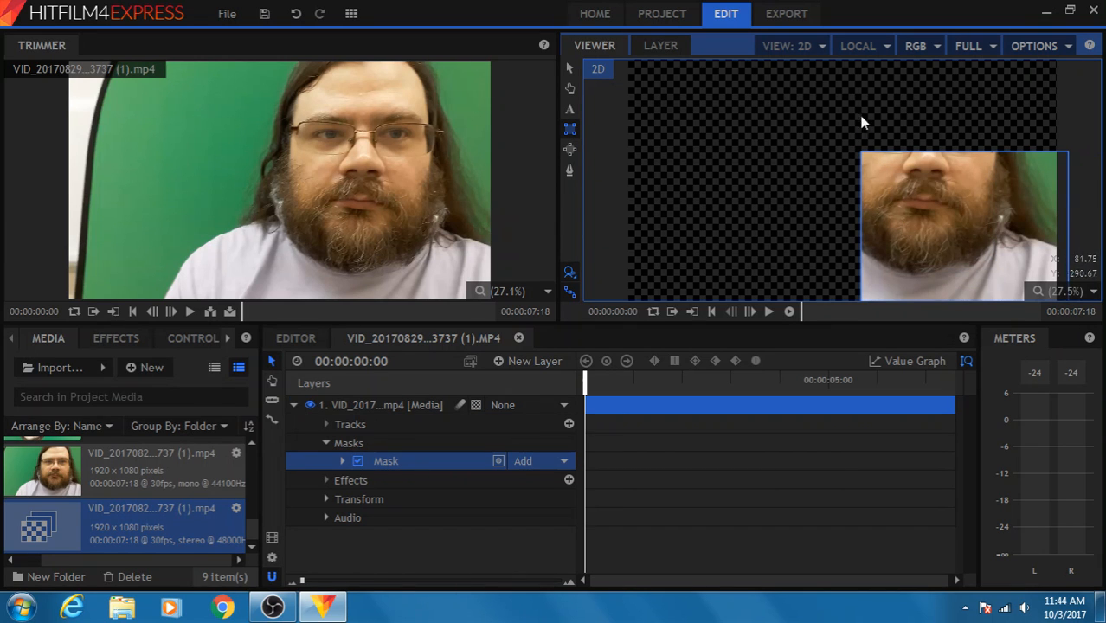
{"action": "mouse_move", "coordinate": [777, 142]}
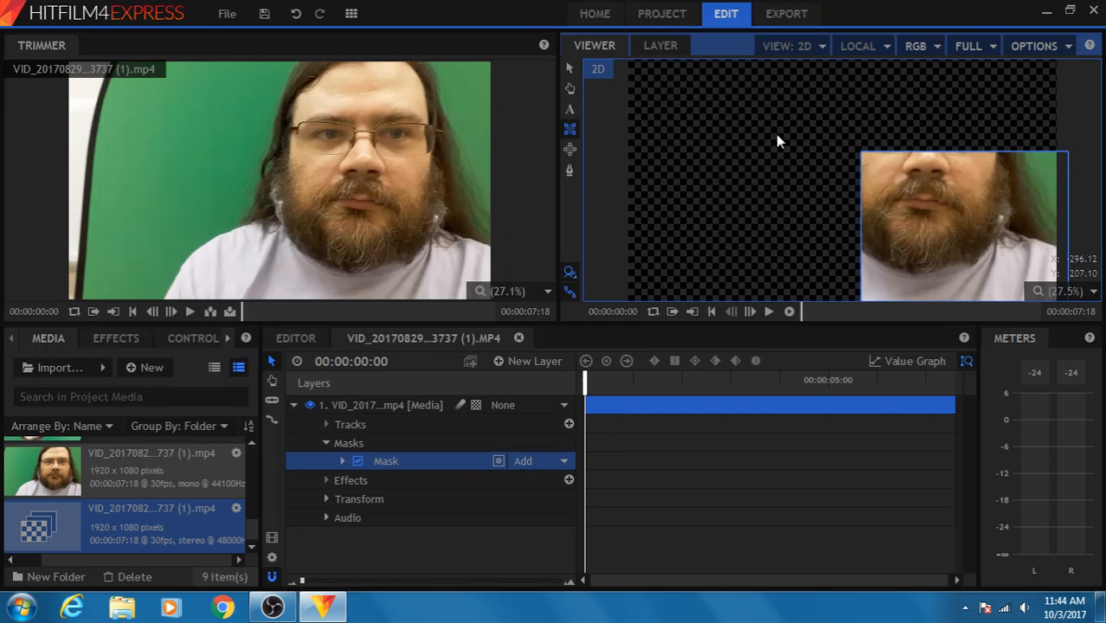
{"action": "mouse_move", "coordinate": [994, 163]}
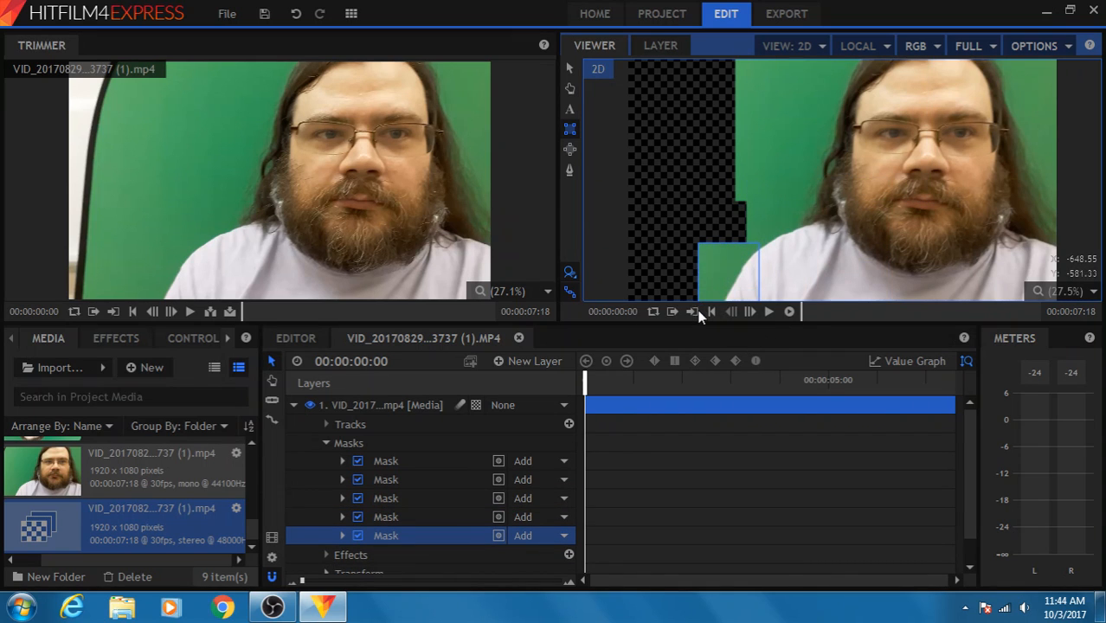
{"action": "mouse_move", "coordinate": [886, 275]}
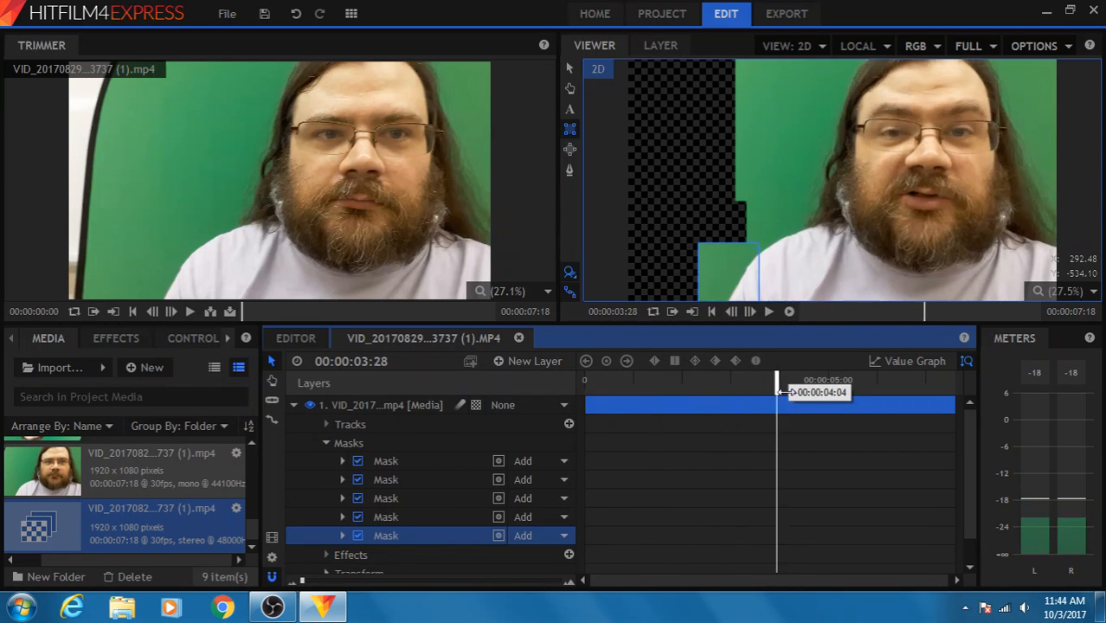
- Scrub to where the hand is raised and draw a rectangle mask around it
{"action": "left_click_drag", "start_coordinate": [778, 384], "coordinate": [744, 385]}
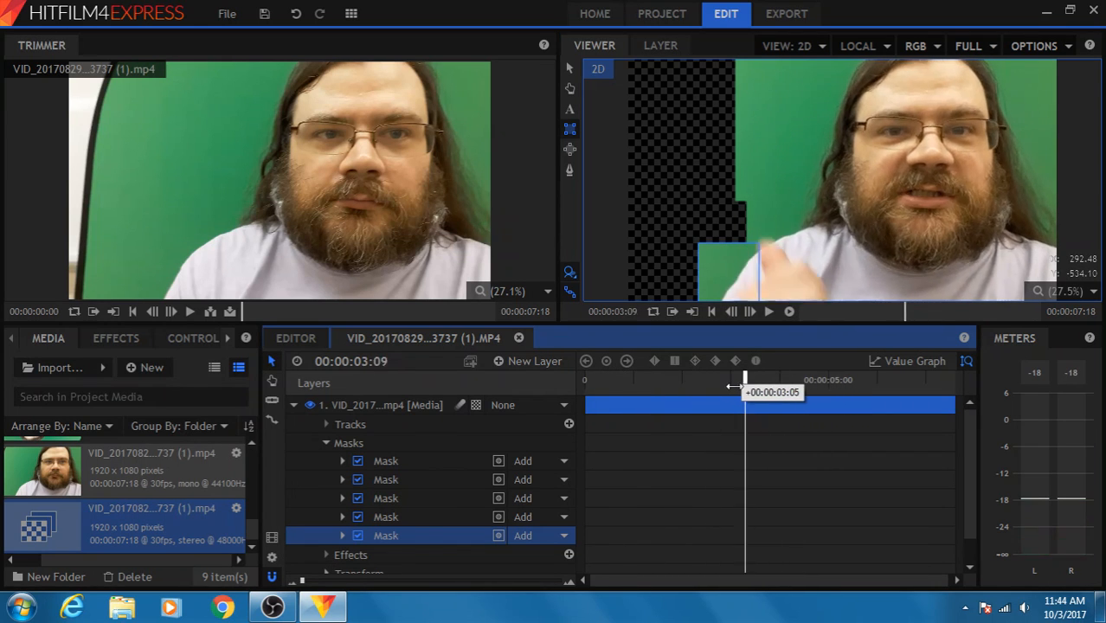
{"action": "left_click_drag", "start_coordinate": [745, 379], "coordinate": [733, 379]}
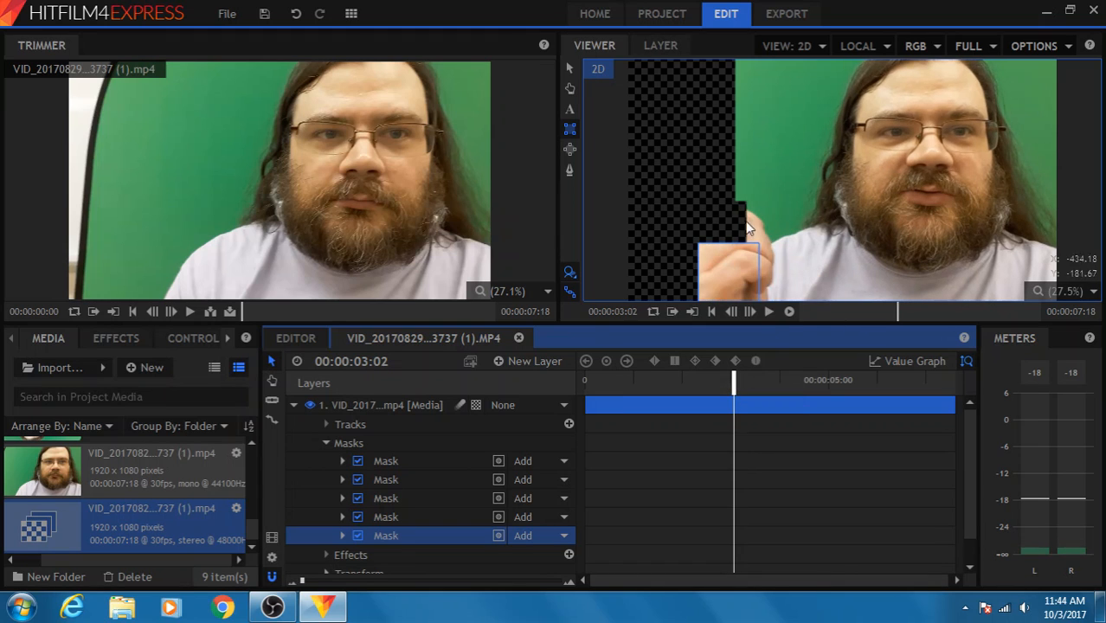
{"action": "mouse_move", "coordinate": [700, 233]}
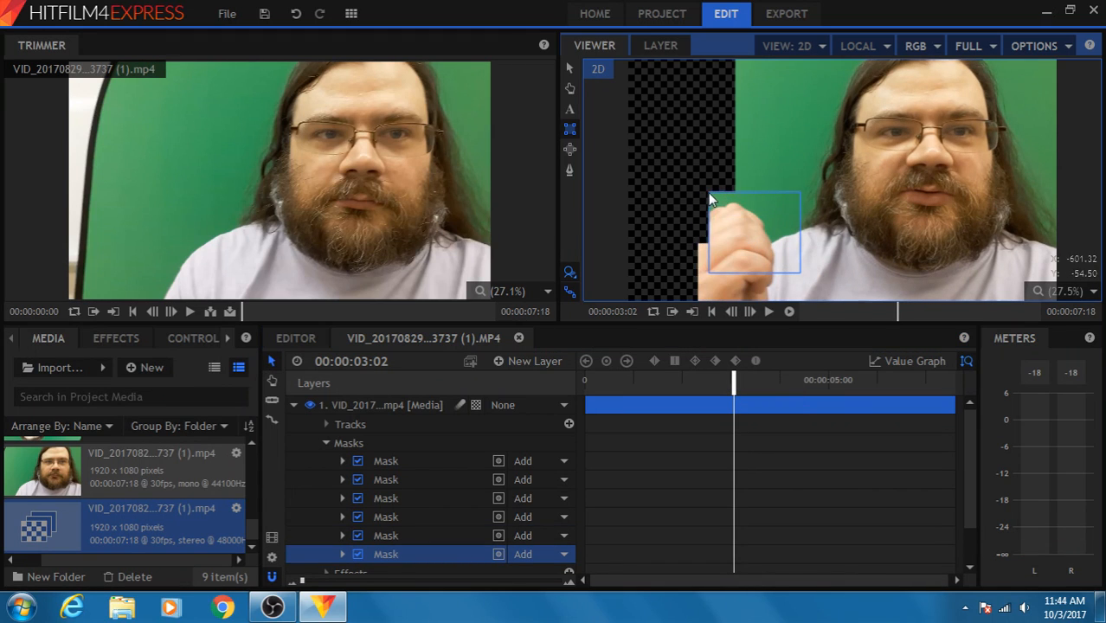
{"action": "left_click_drag", "start_coordinate": [753, 225], "coordinate": [708, 242]}
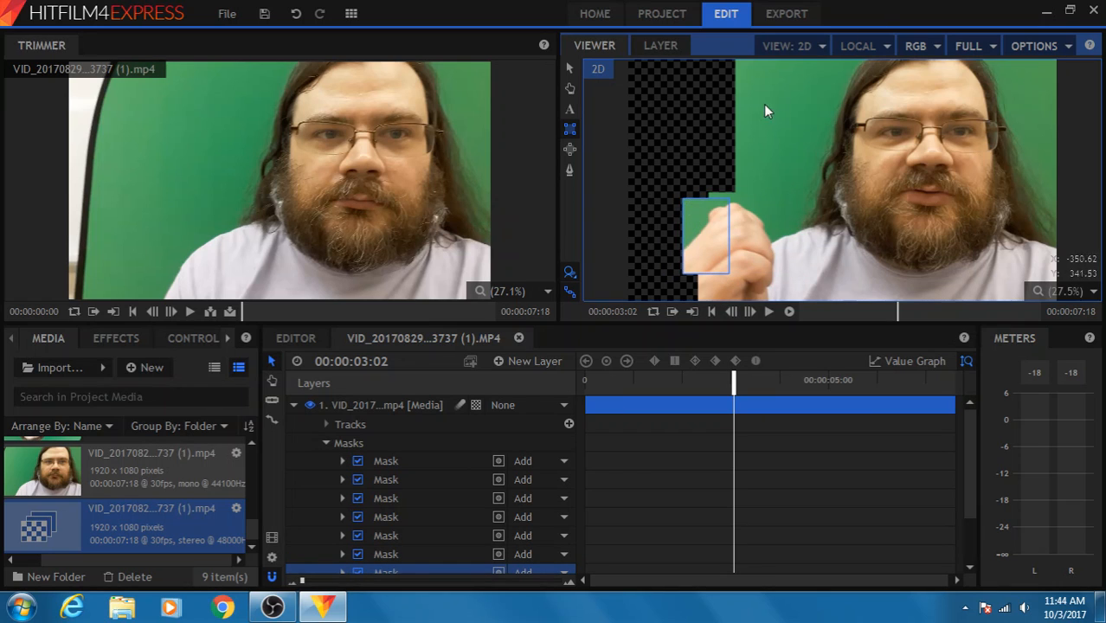
{"action": "mouse_move", "coordinate": [571, 154]}
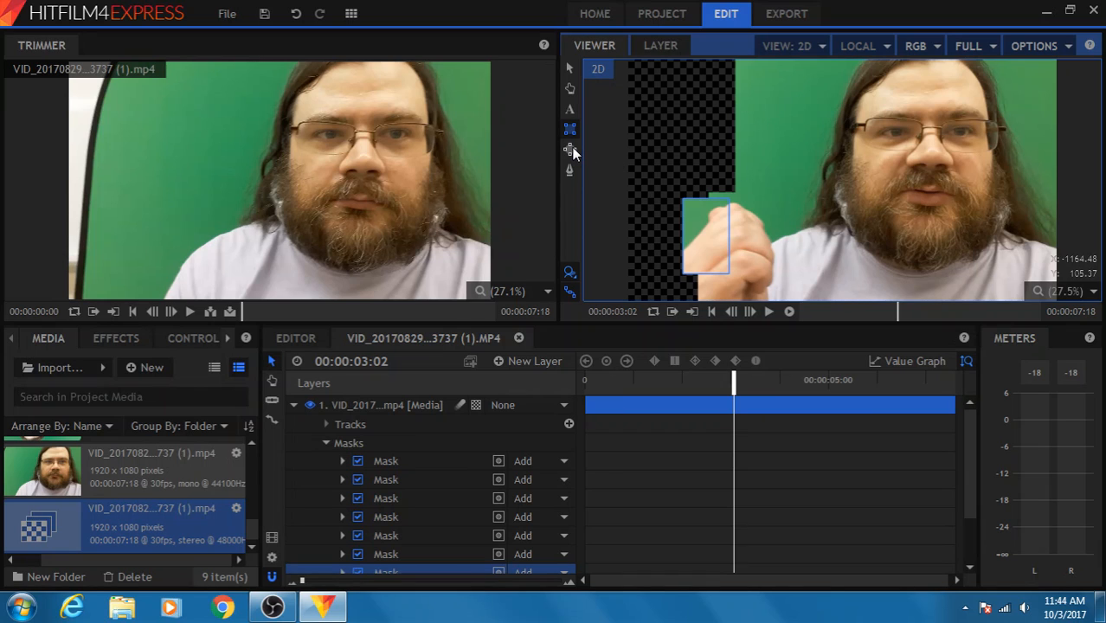
{"action": "mouse_move", "coordinate": [569, 171]}
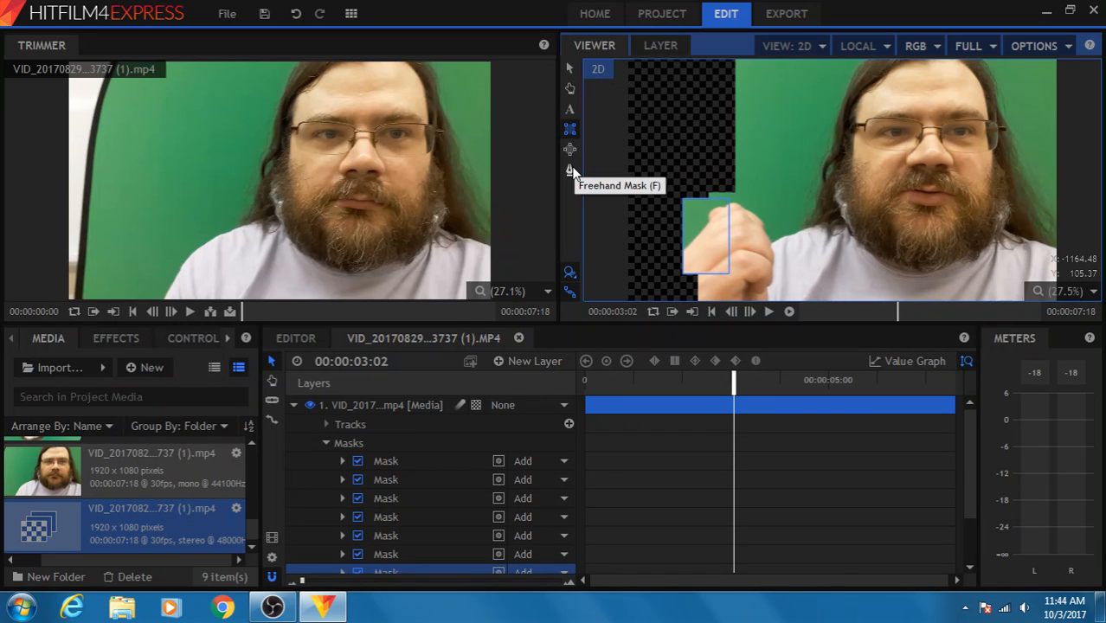
{"action": "mouse_move", "coordinate": [570, 158]}
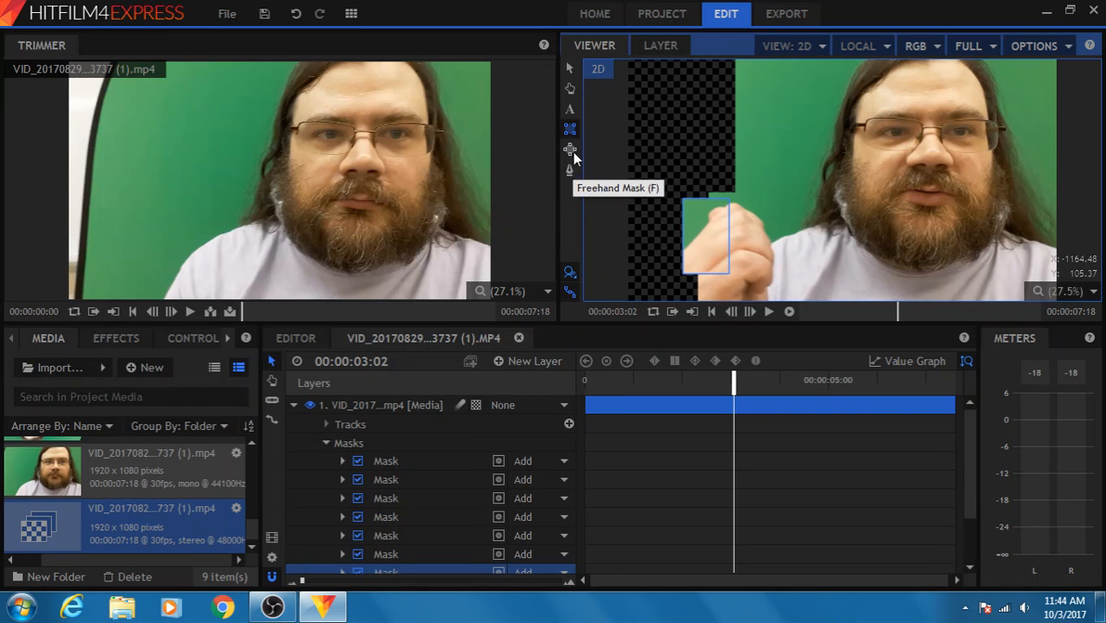
{"action": "mouse_move", "coordinate": [569, 293]}
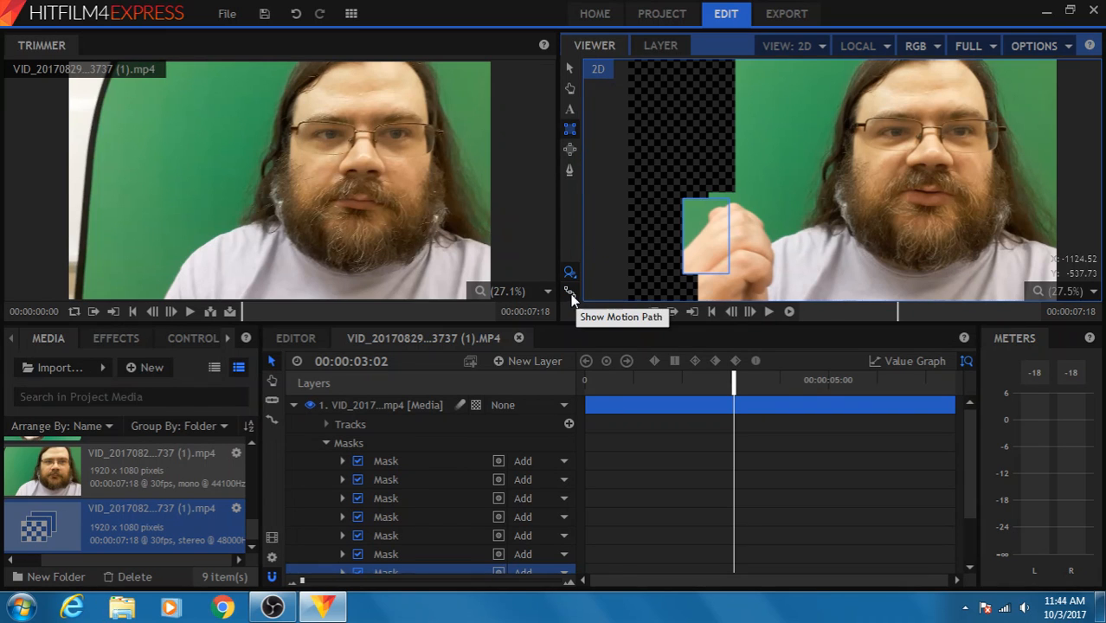
{"action": "mouse_move", "coordinate": [748, 234]}
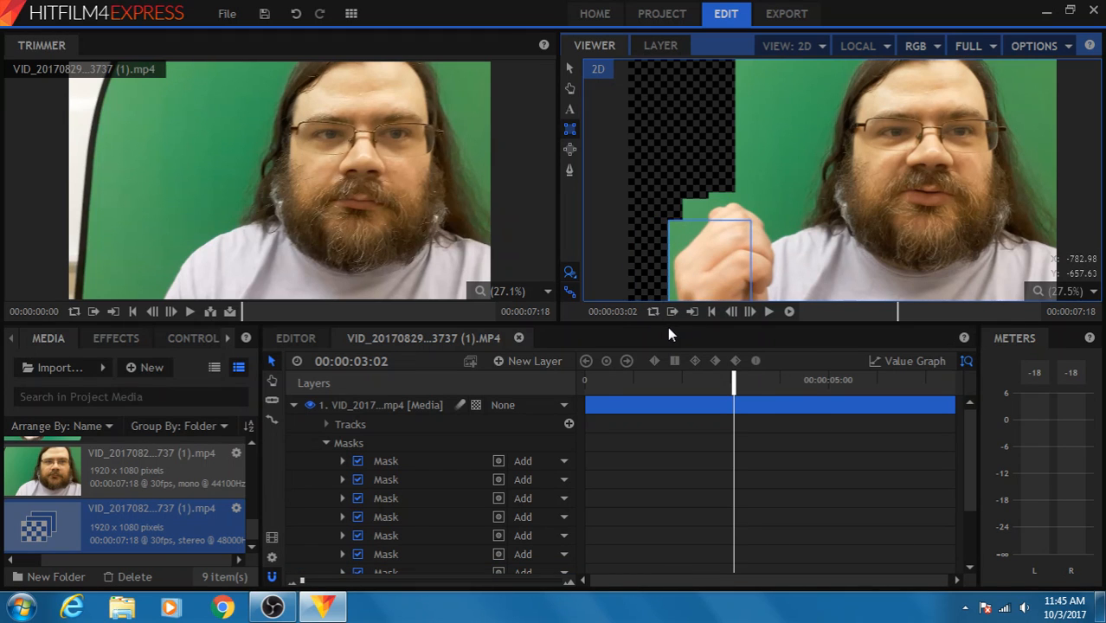
- Scrub back and forth through the gesture to check the hand stays inside the masks
{"action": "left_click_drag", "start_coordinate": [734, 381], "coordinate": [772, 381]}
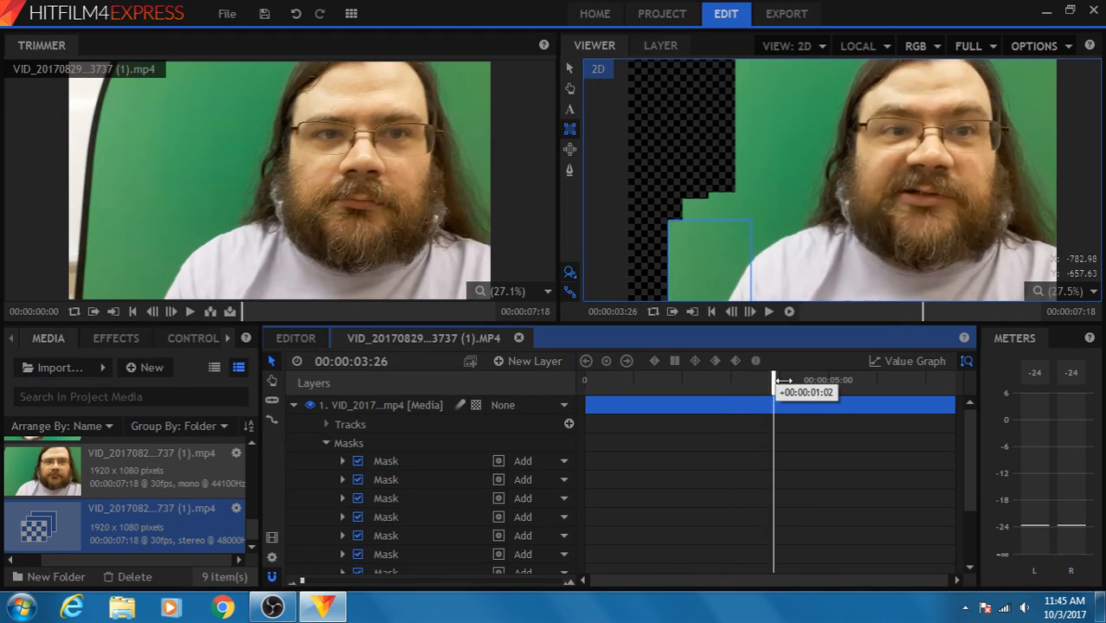
{"action": "left_click_drag", "start_coordinate": [772, 381], "coordinate": [720, 380]}
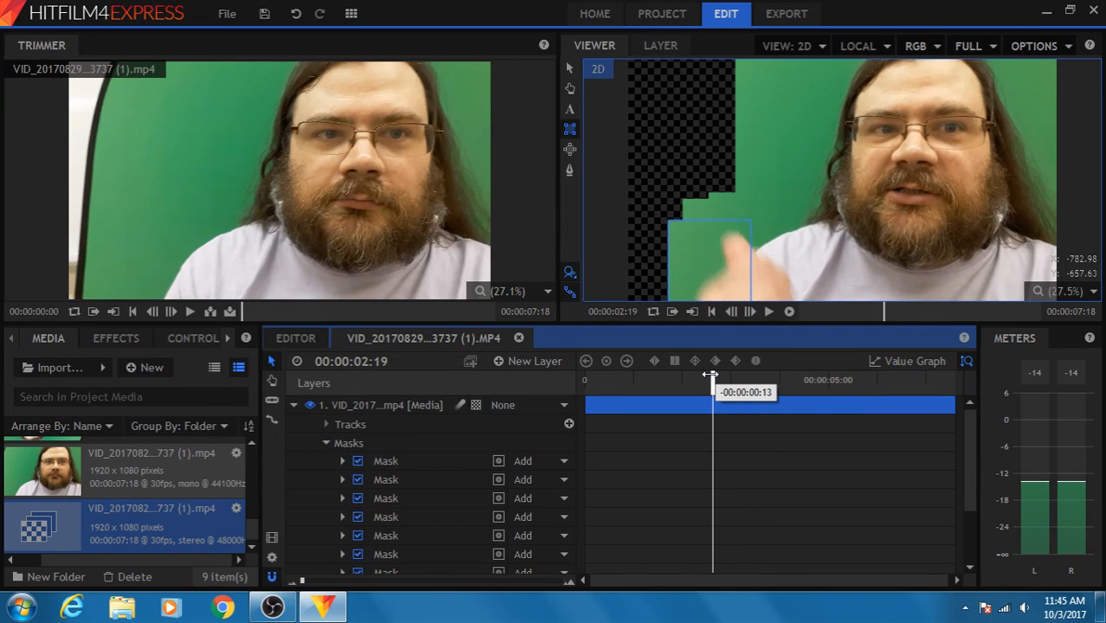
{"action": "left_click_drag", "start_coordinate": [710, 381], "coordinate": [718, 381]}
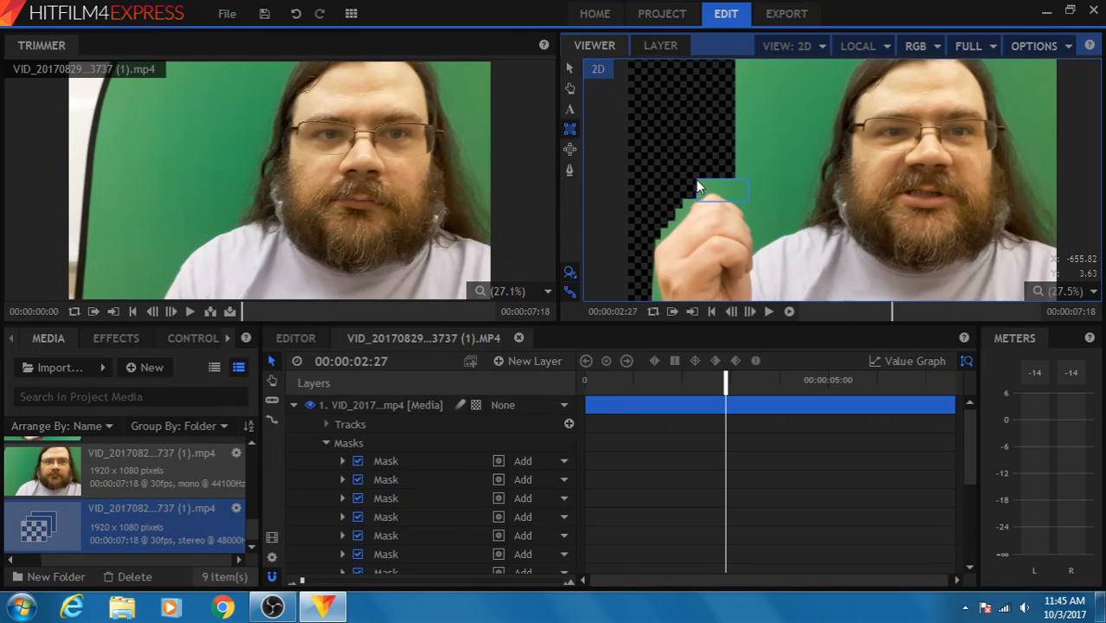
{"action": "mouse_move", "coordinate": [960, 144]}
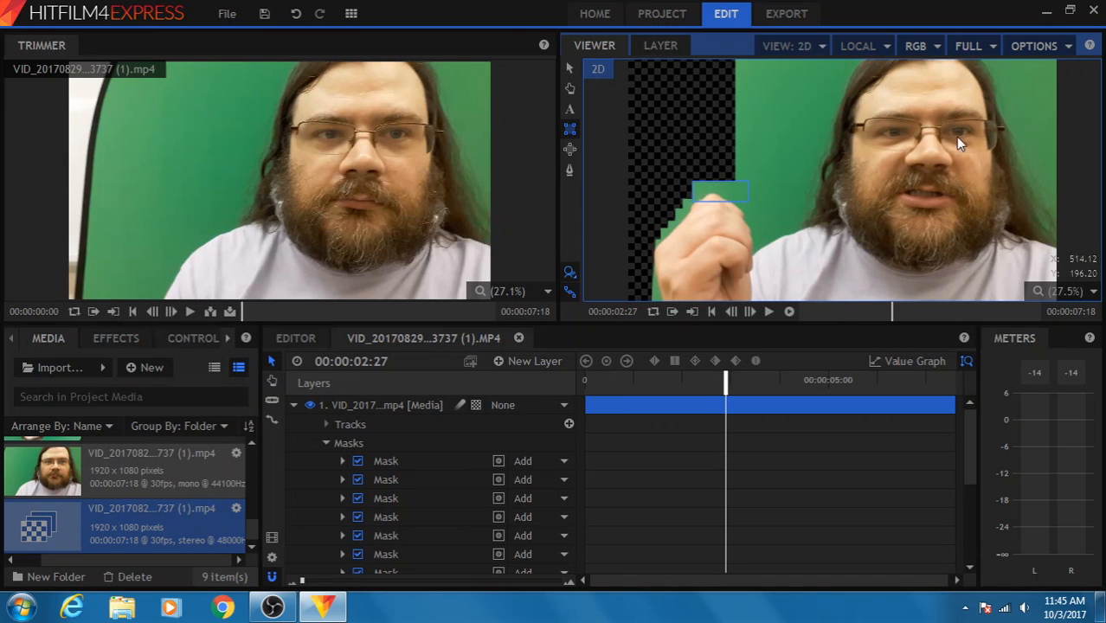
{"action": "mouse_move", "coordinate": [630, 371]}
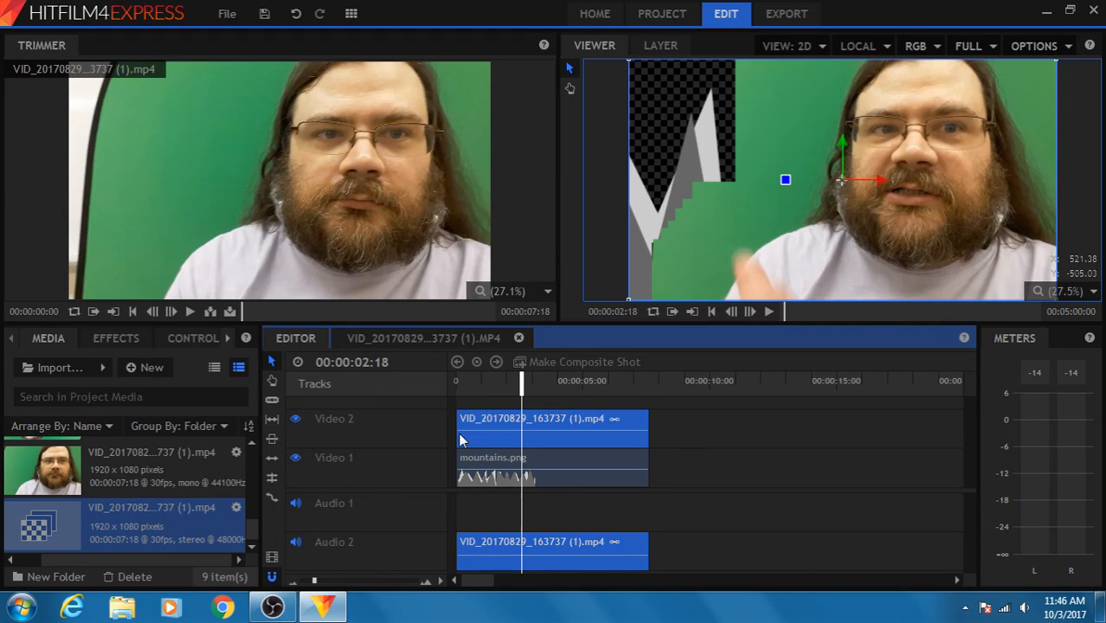
{"action": "mouse_move", "coordinate": [737, 104]}
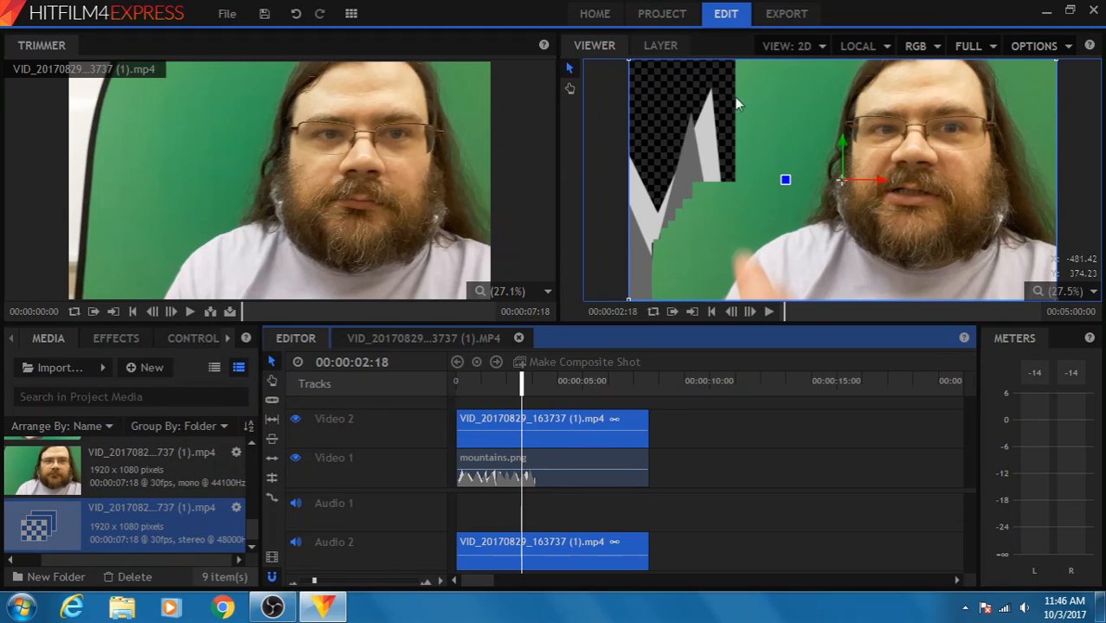
{"action": "mouse_move", "coordinate": [703, 144]}
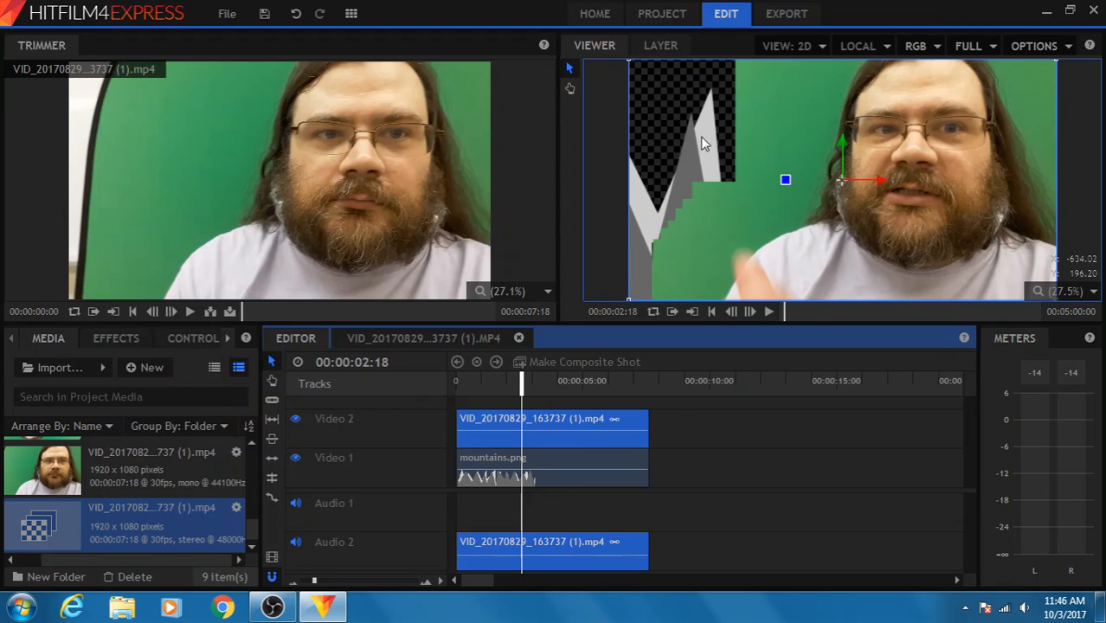
{"action": "mouse_move", "coordinate": [644, 312]}
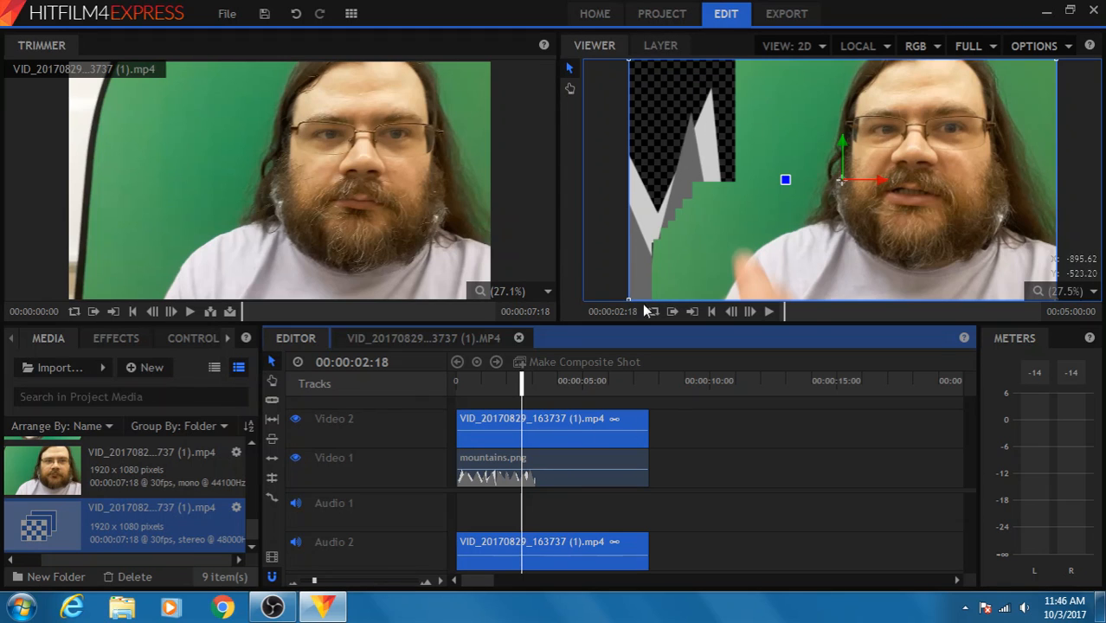
{"action": "mouse_move", "coordinate": [637, 218]}
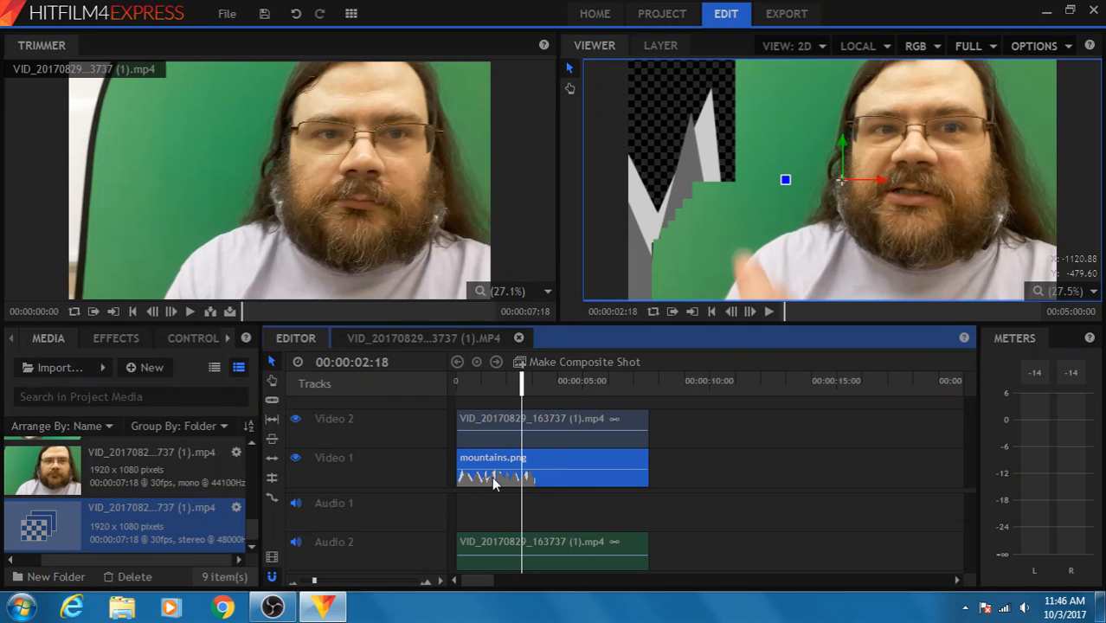
{"action": "mouse_move", "coordinate": [762, 492]}
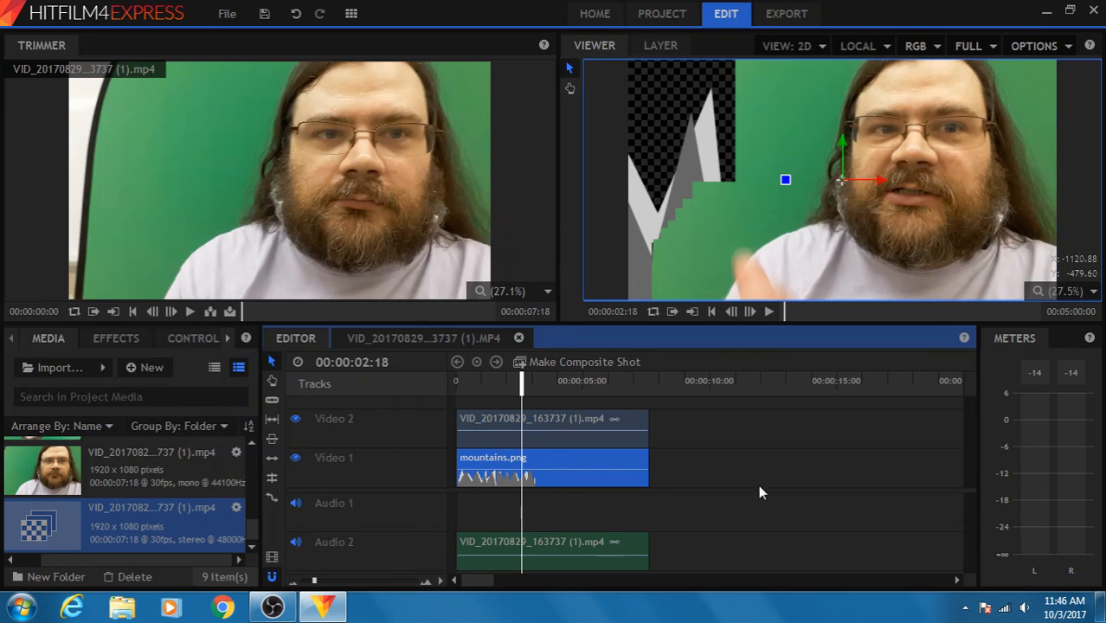
- Apply the Greenscreen Key preset to the Video 2 clip and scrub to preview the keyed result
{"action": "left_click", "coordinate": [114, 337]}
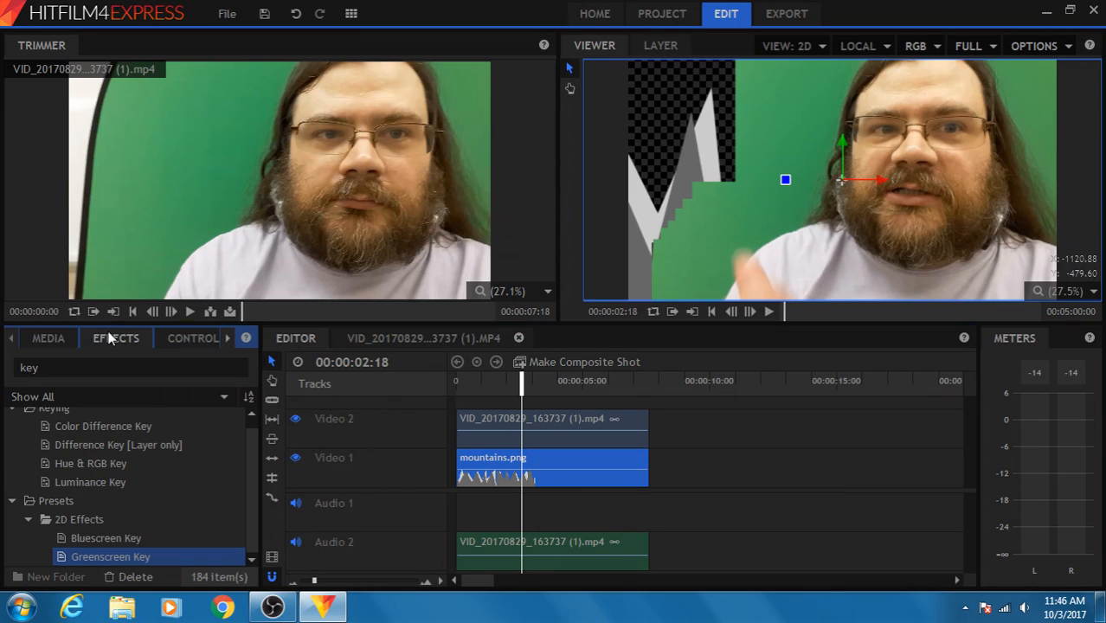
{"action": "left_click", "coordinate": [129, 367]}
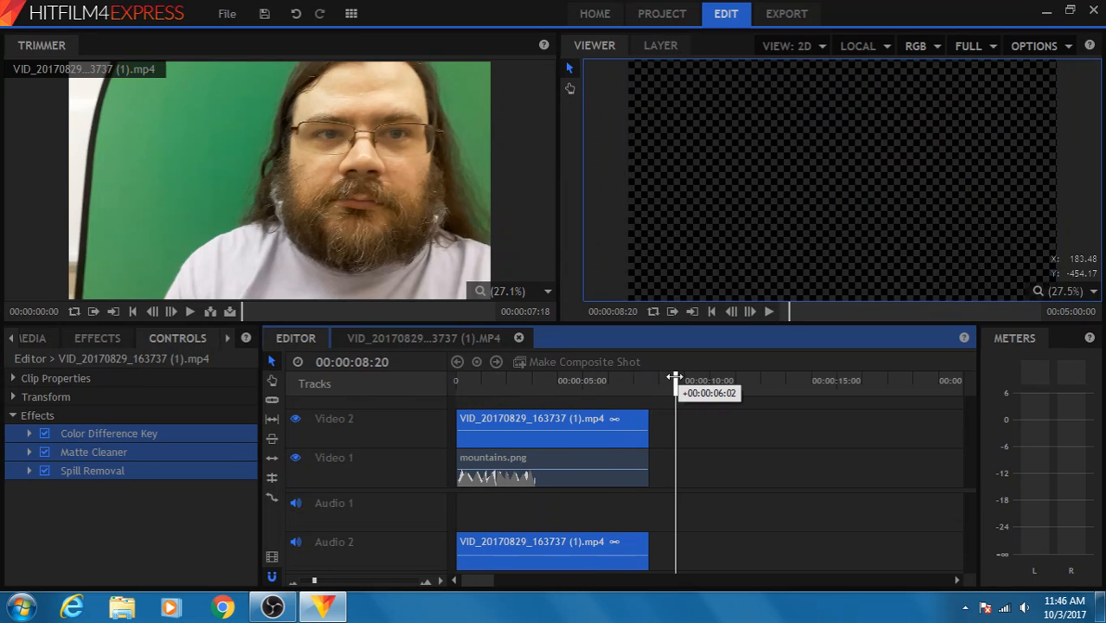
{"action": "left_click_drag", "start_coordinate": [675, 380], "coordinate": [501, 381]}
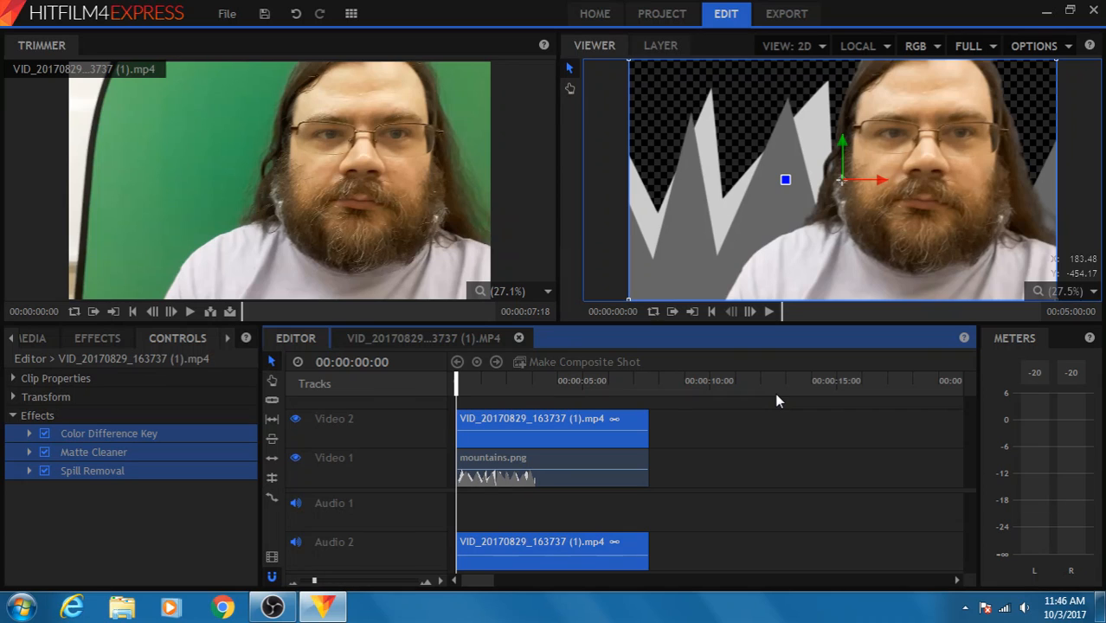
{"action": "mouse_move", "coordinate": [787, 400]}
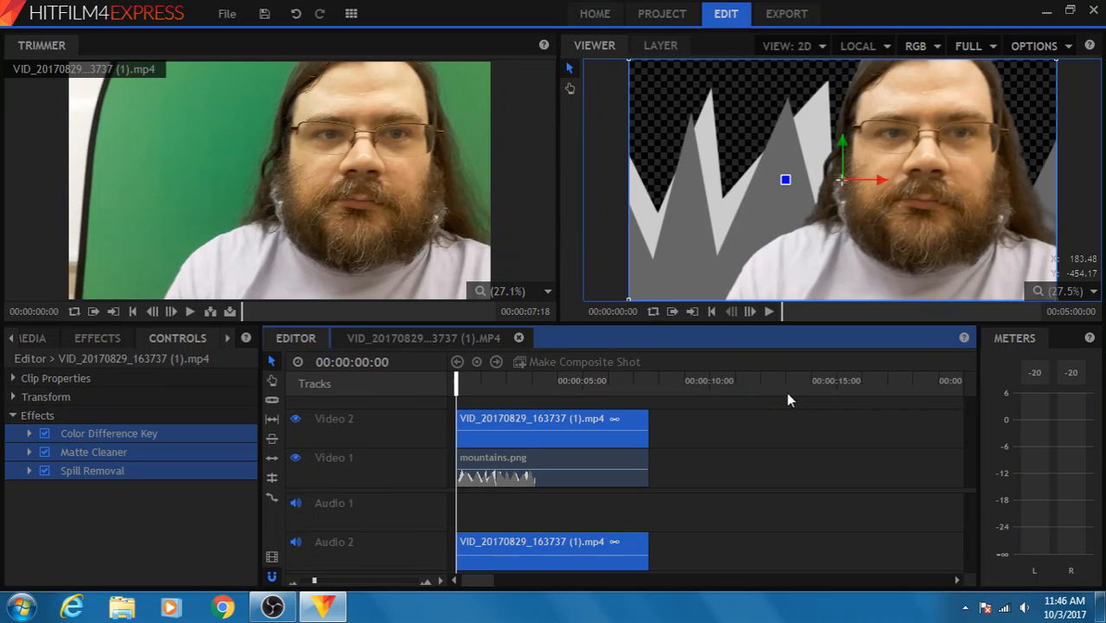